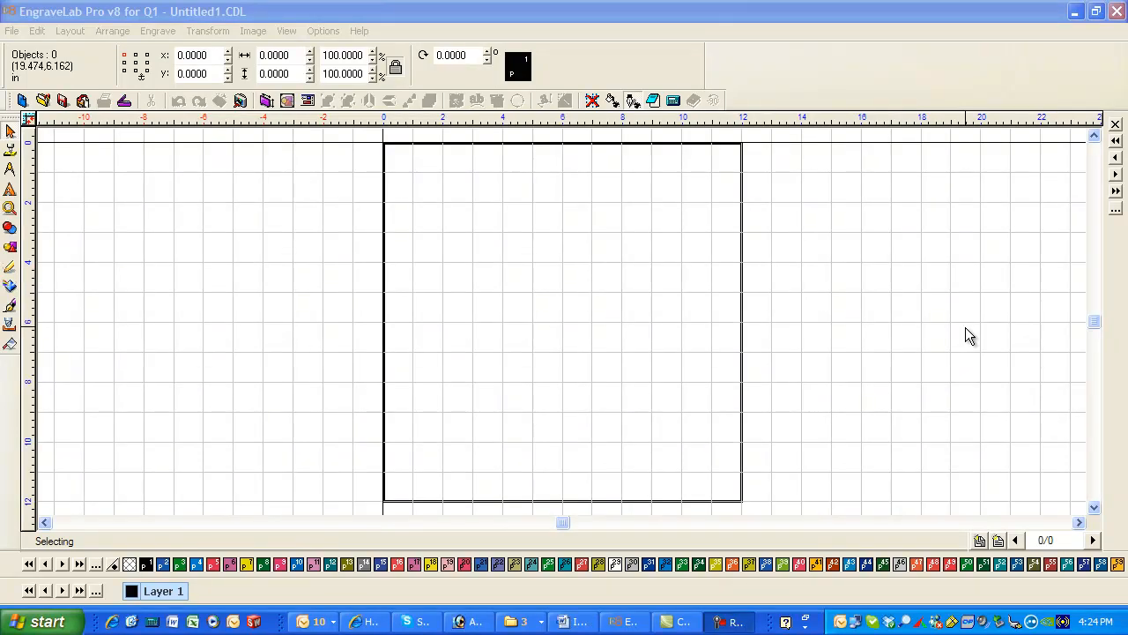
{"action": "mouse_move", "coordinate": [160, 337]}
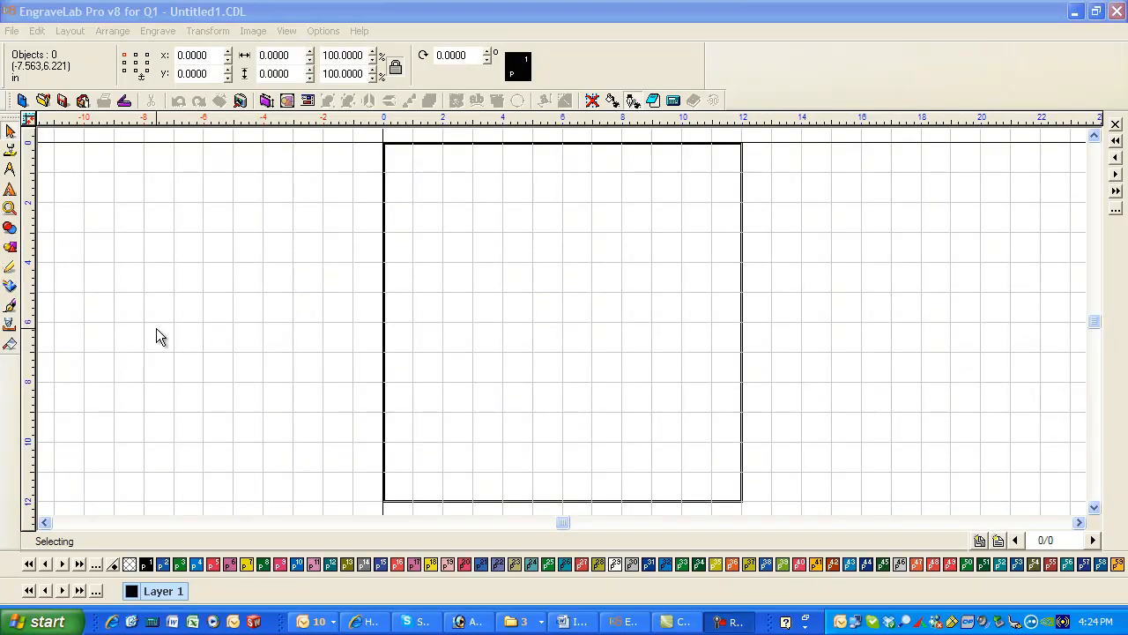
{"action": "mouse_move", "coordinate": [91, 185]}
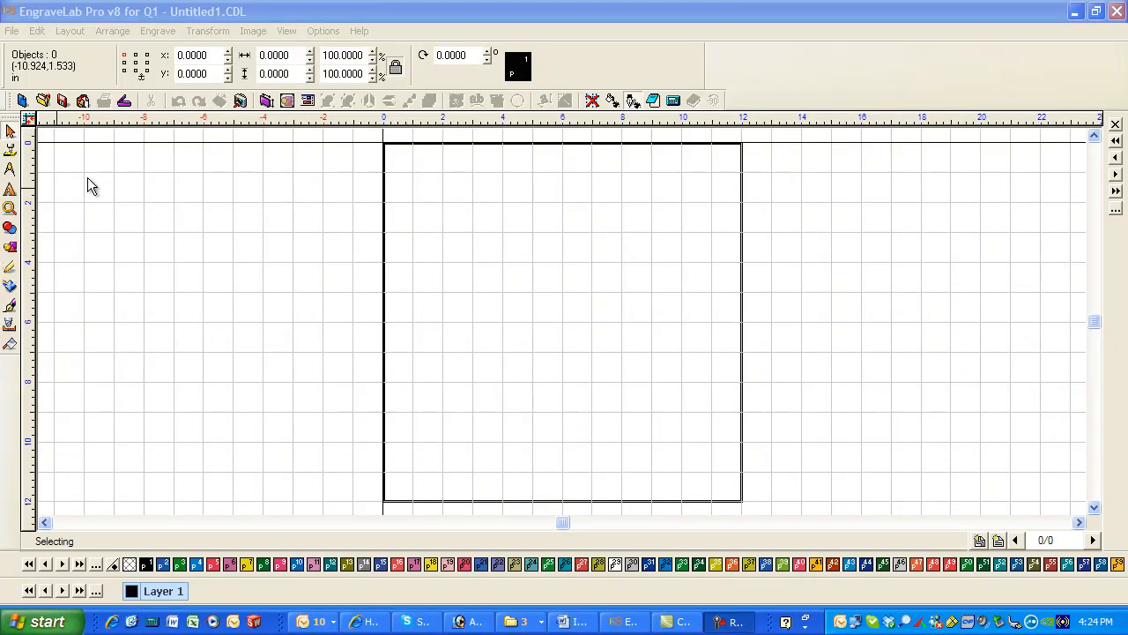
Change the plate height to 9 inches, giving a 6 by 9 inch portrait plate
{"action": "left_click", "coordinate": [69, 29]}
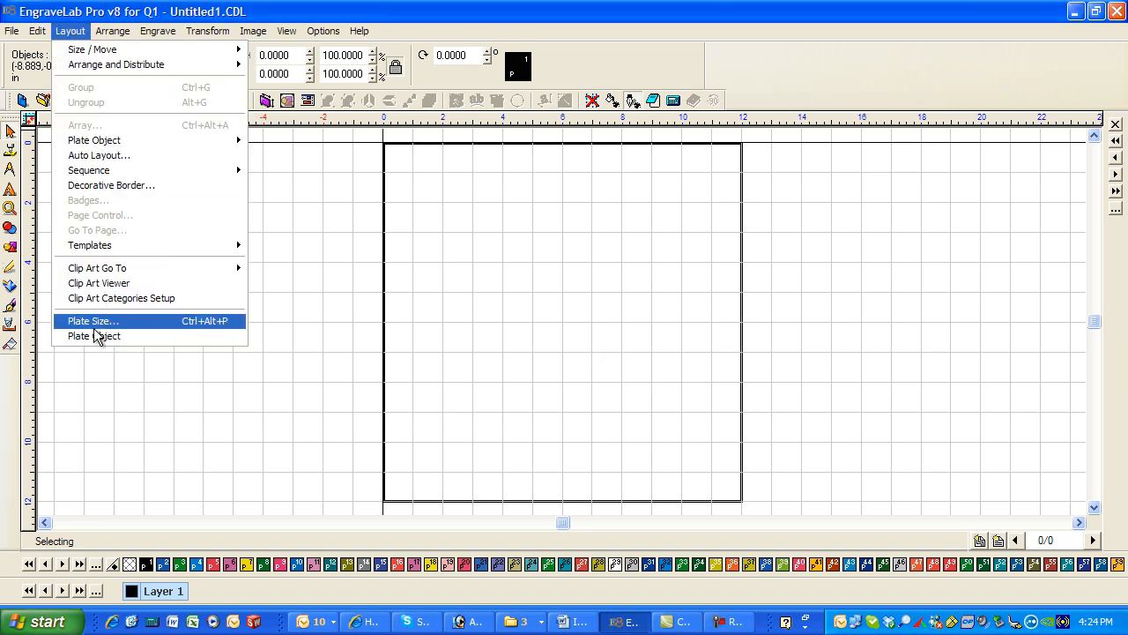
{"action": "left_click", "coordinate": [93, 321]}
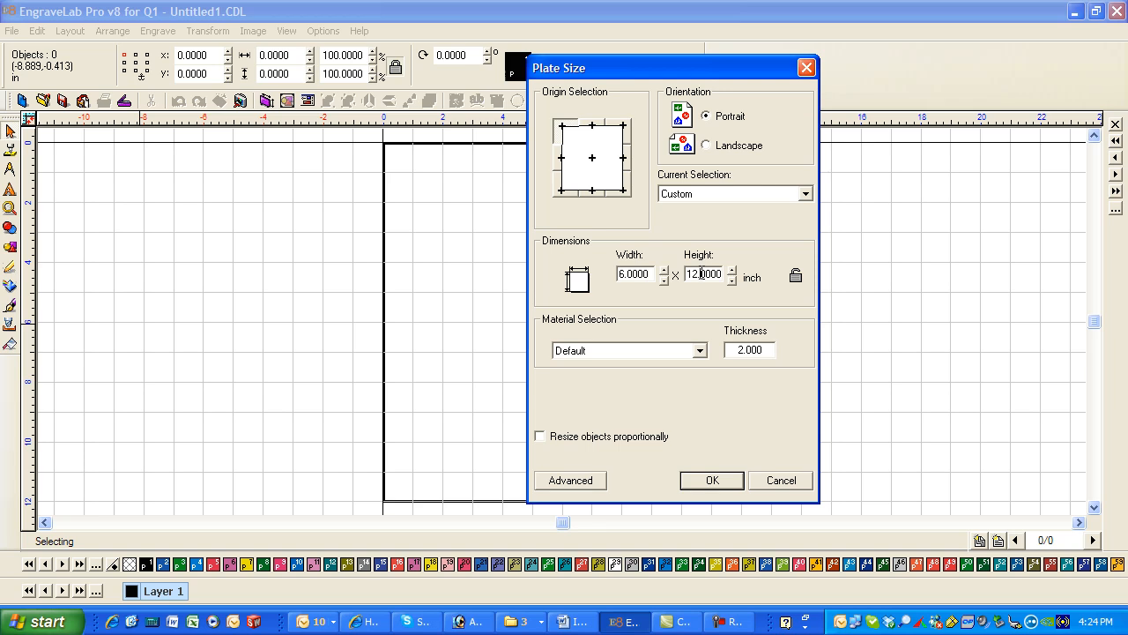
{"action": "type", "text": "9"}
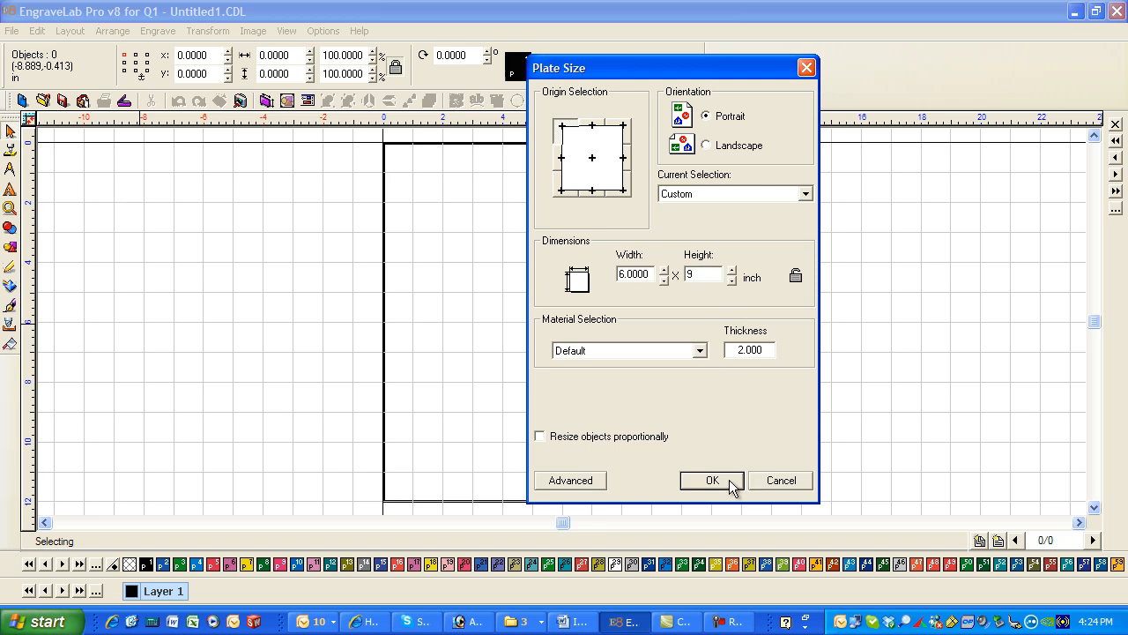
{"action": "left_click", "coordinate": [713, 480]}
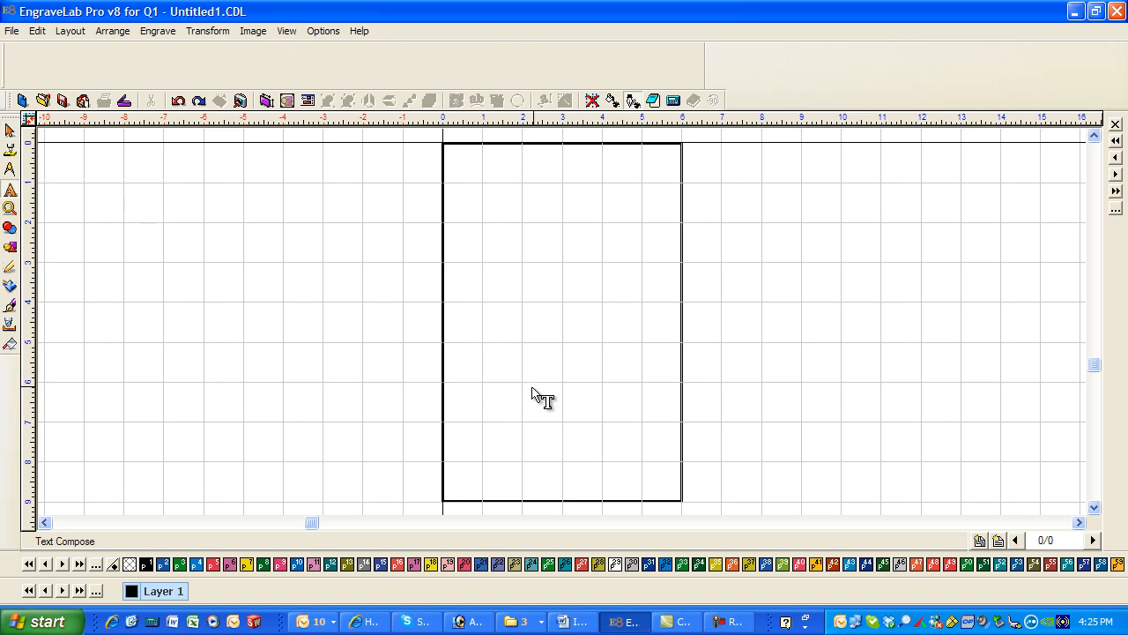
Type MEN across the plate's middle, set its height, and choose a bold block outline font
{"action": "left_click", "coordinate": [539, 398]}
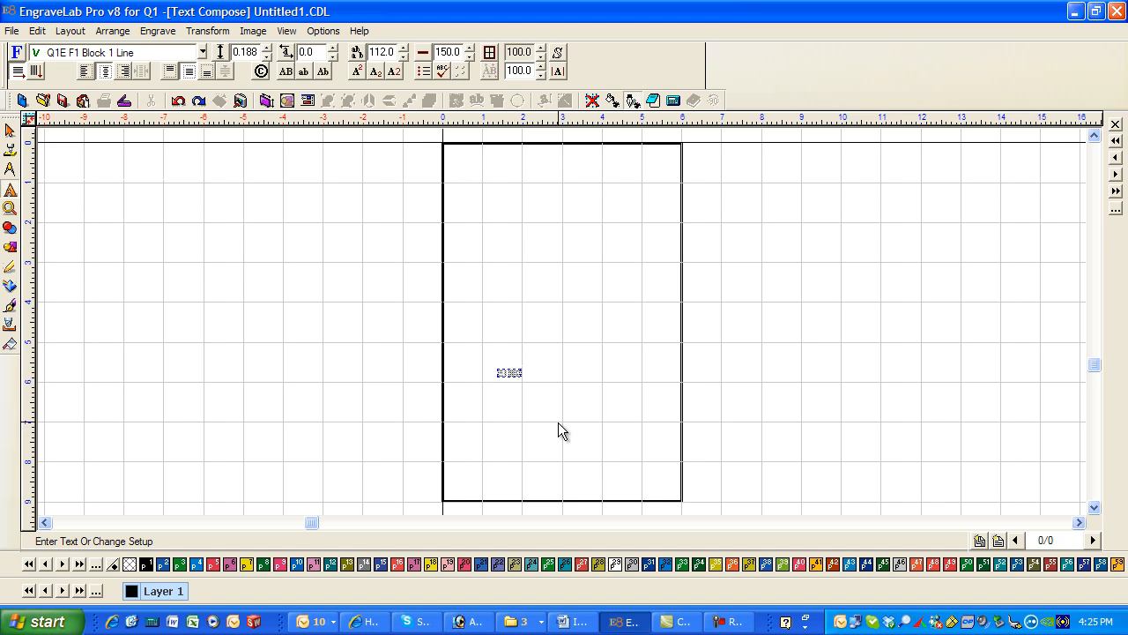
{"action": "left_click", "coordinate": [265, 46]}
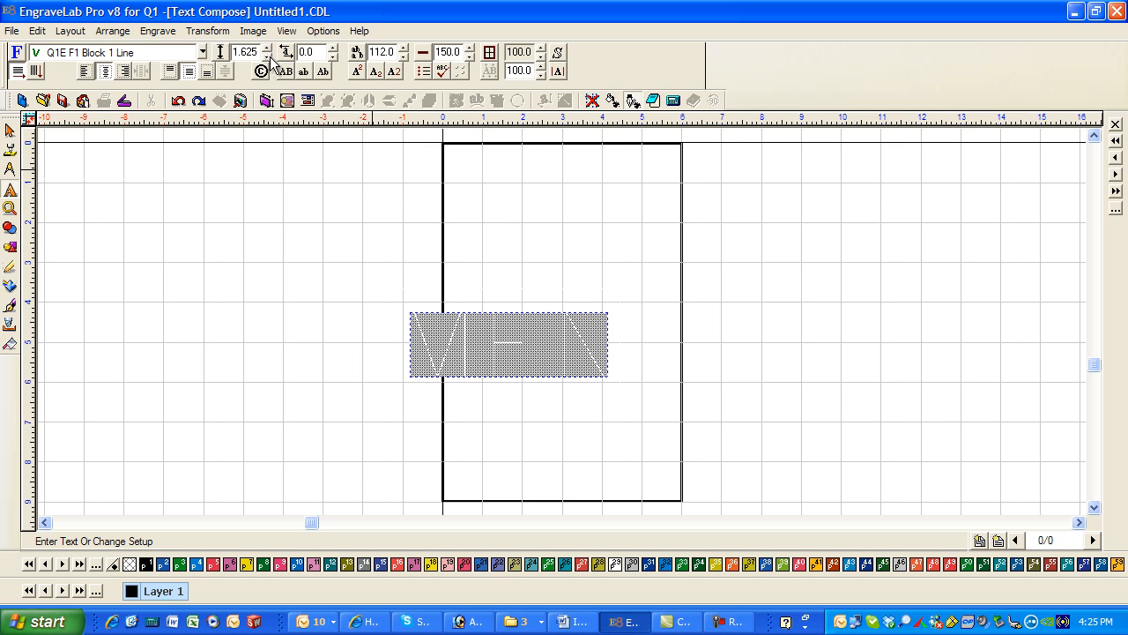
{"action": "left_click", "coordinate": [203, 52]}
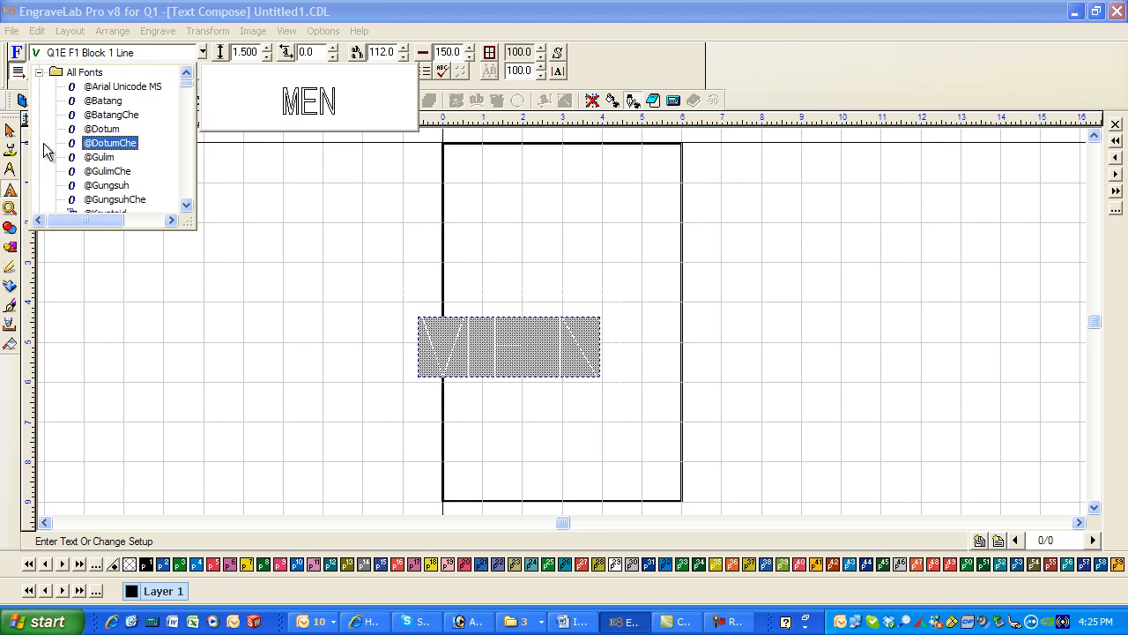
{"action": "left_click", "coordinate": [105, 185]}
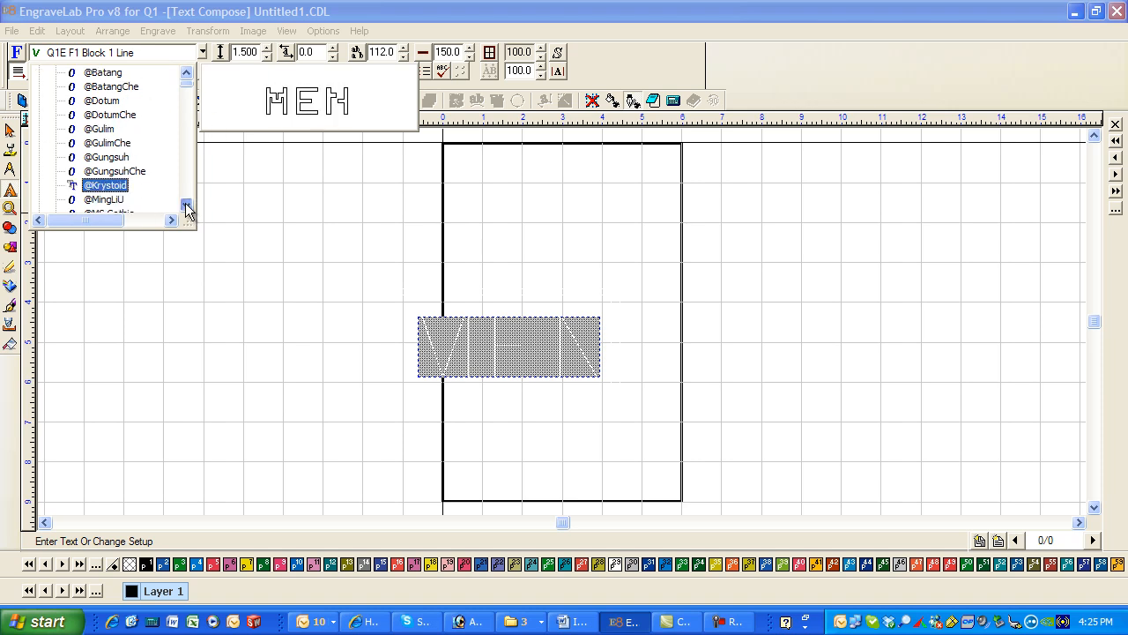
{"action": "left_click", "coordinate": [186, 209]}
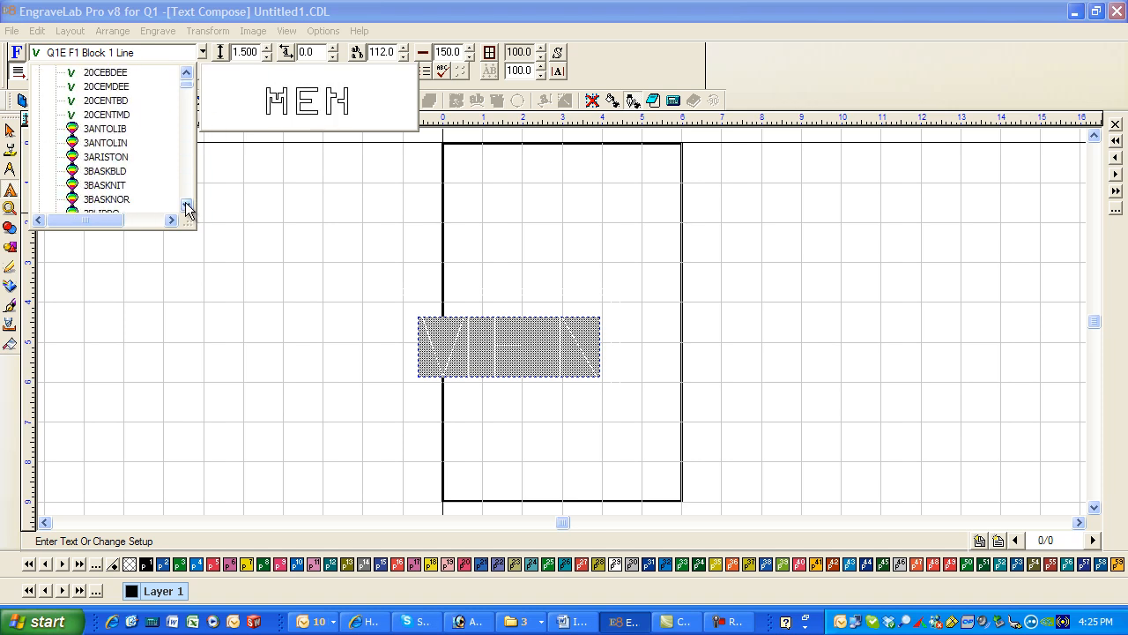
{"action": "left_click", "coordinate": [105, 185]}
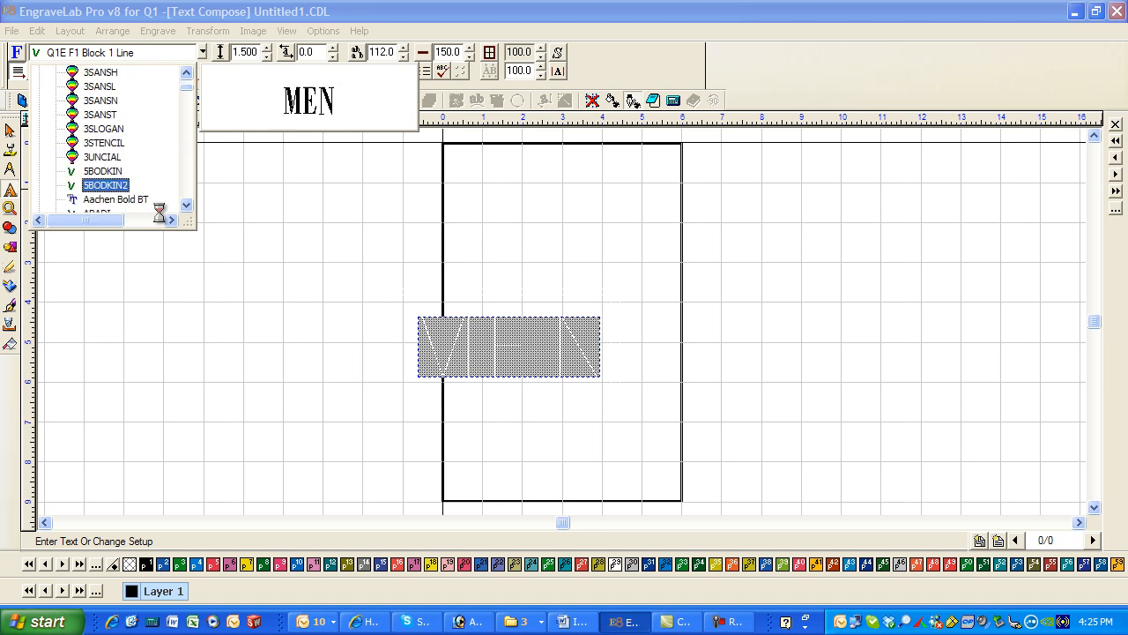
{"action": "left_click", "coordinate": [186, 208]}
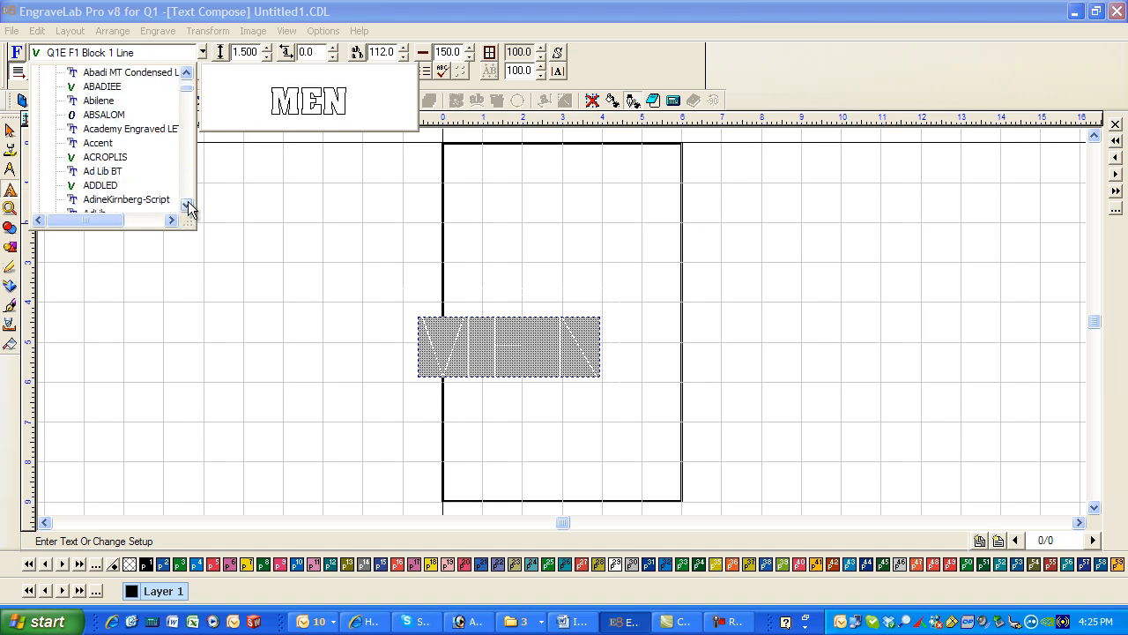
{"action": "left_click", "coordinate": [187, 207]}
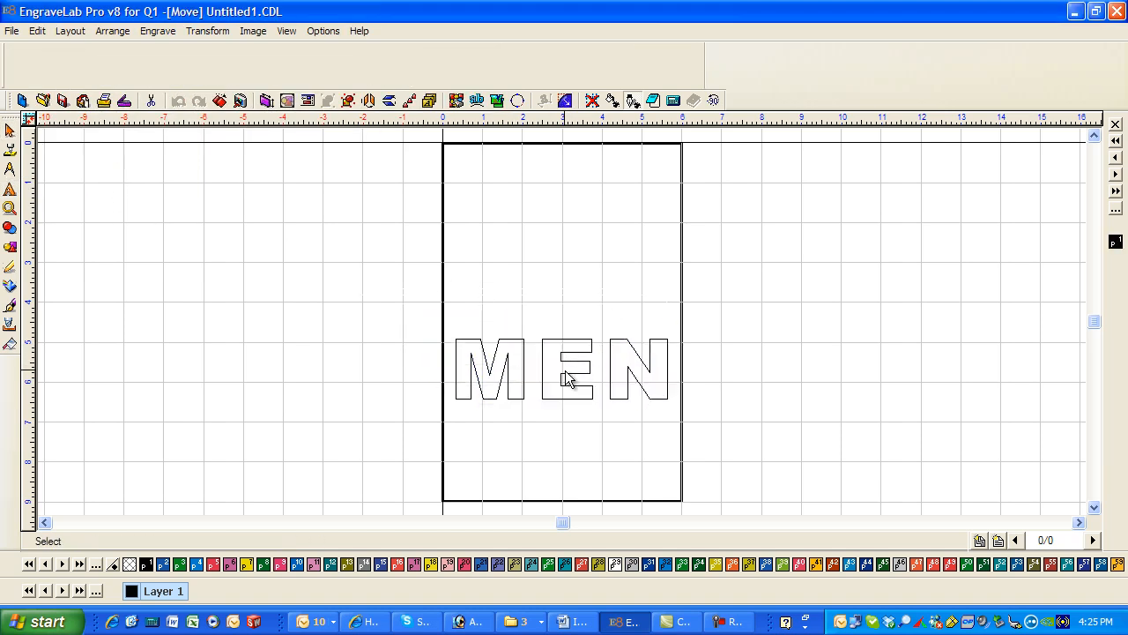
Make MEN 1.25 inches tall, drag a duplicate below it, and open the copy for editing
{"action": "left_click", "coordinate": [566, 377]}
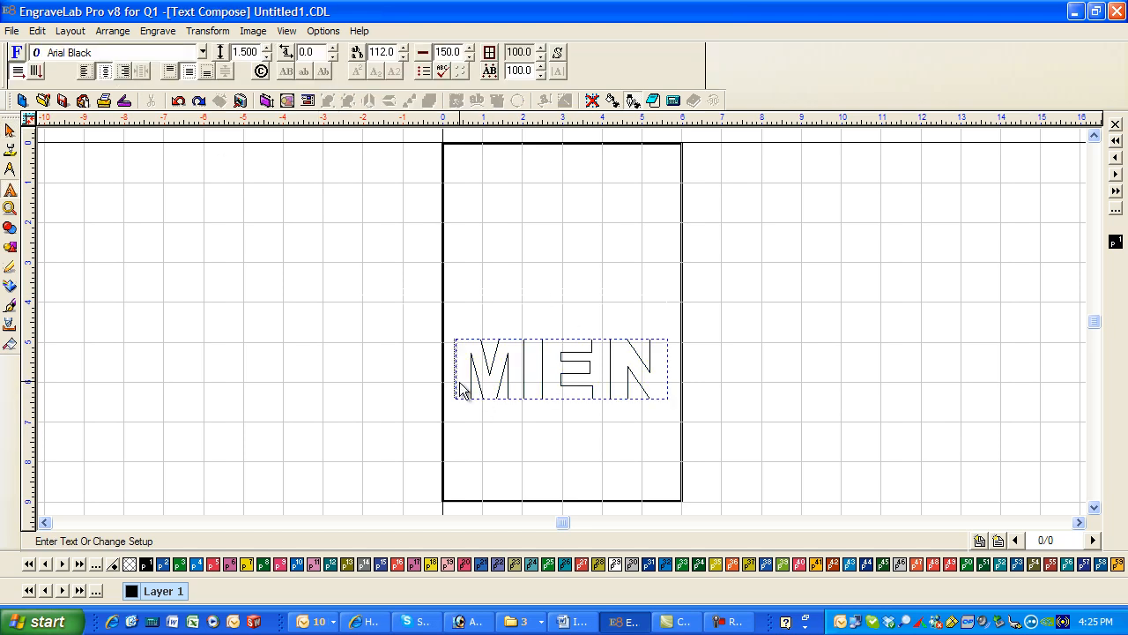
{"action": "left_click", "coordinate": [268, 46]}
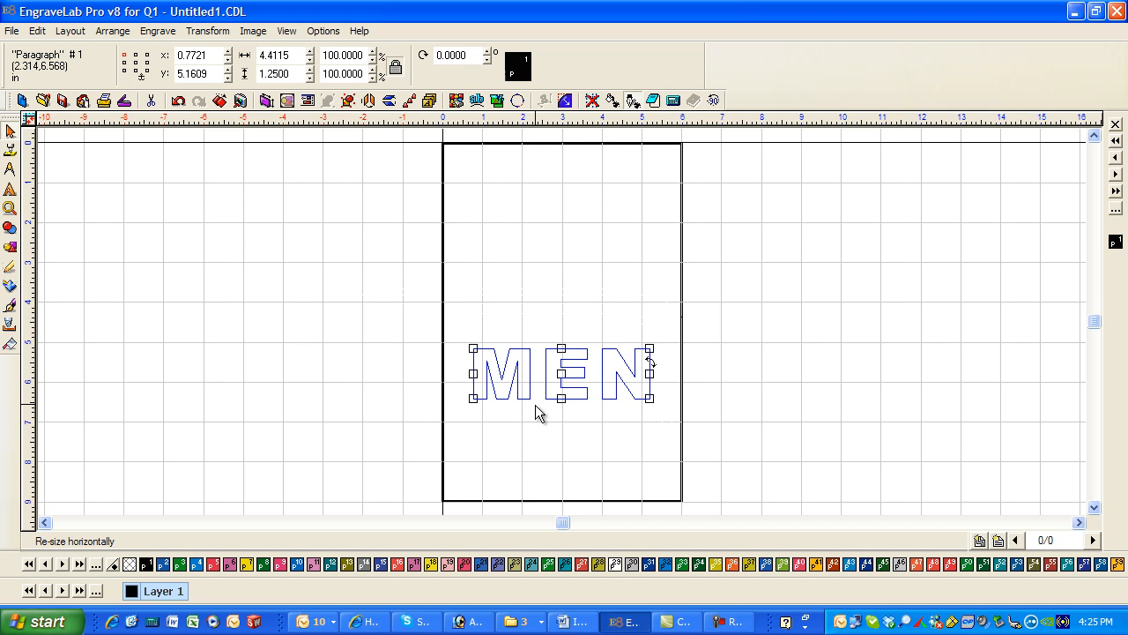
{"action": "left_click_drag", "start_coordinate": [555, 371], "coordinate": [670, 432]}
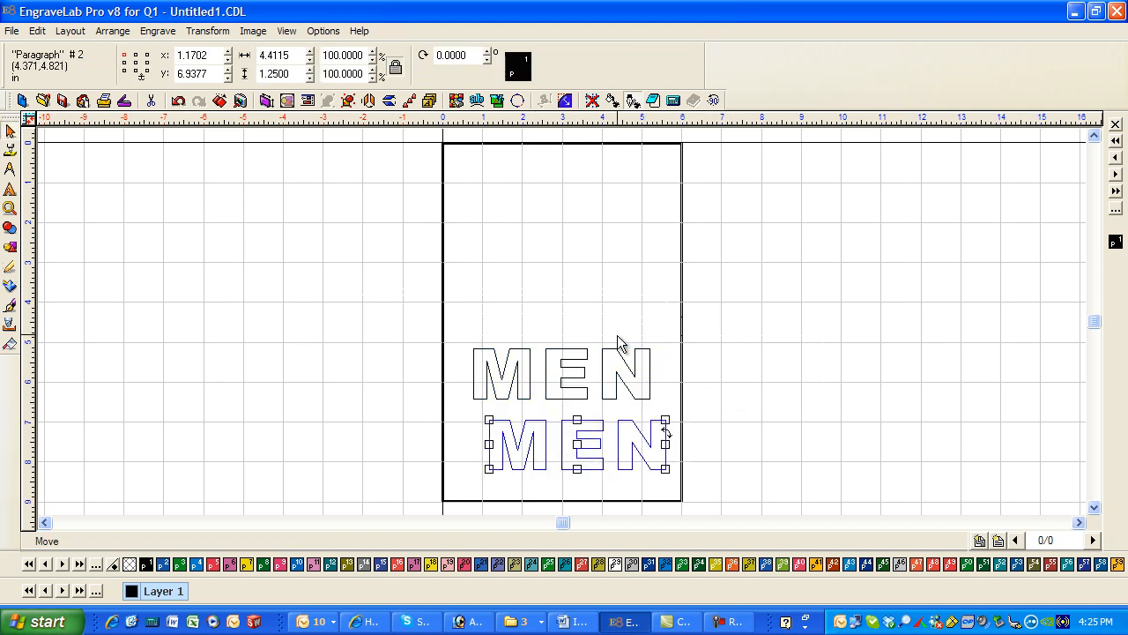
{"action": "double_click", "coordinate": [573, 445]}
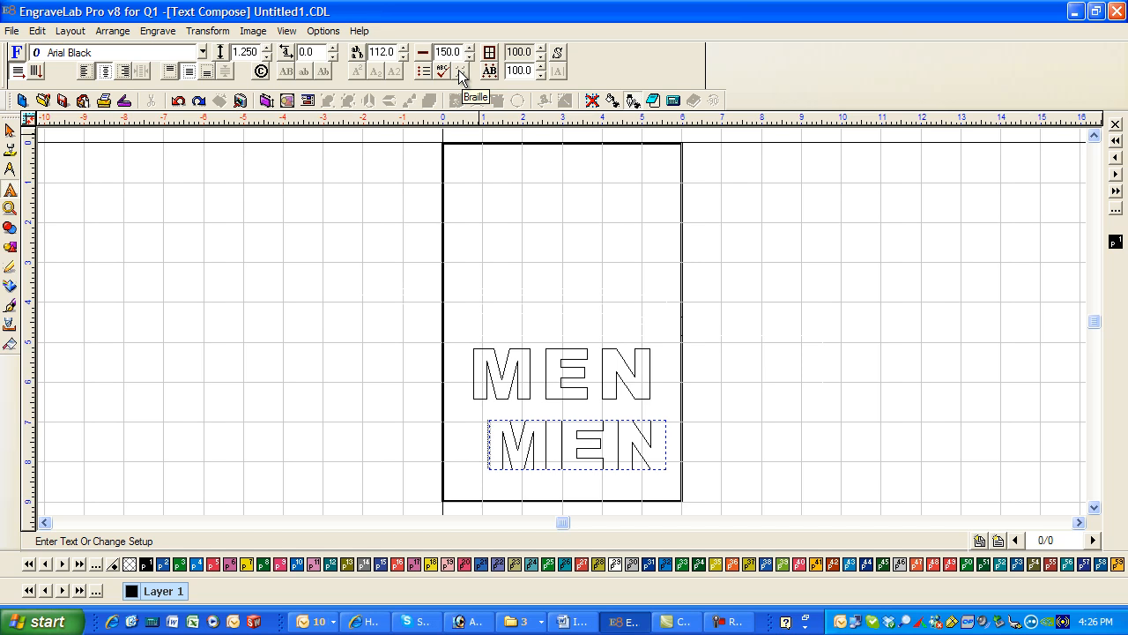
Turn the lower MEN copy into Grade 2 Braille using the BRPUNCHCA Braille font
{"action": "left_click", "coordinate": [468, 73]}
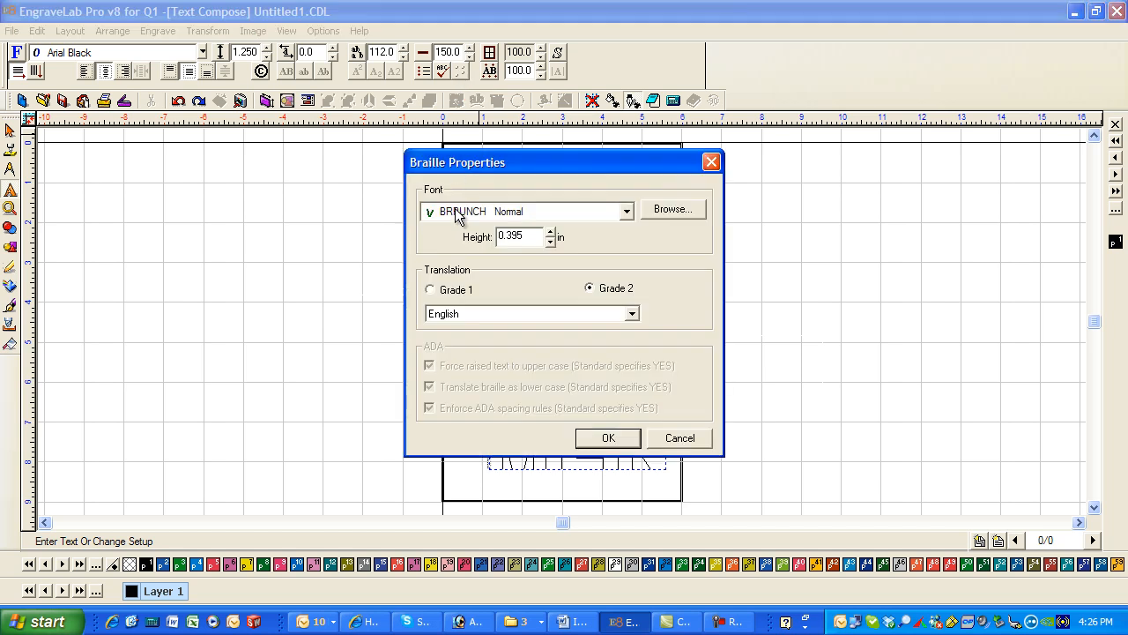
{"action": "mouse_move", "coordinate": [624, 219]}
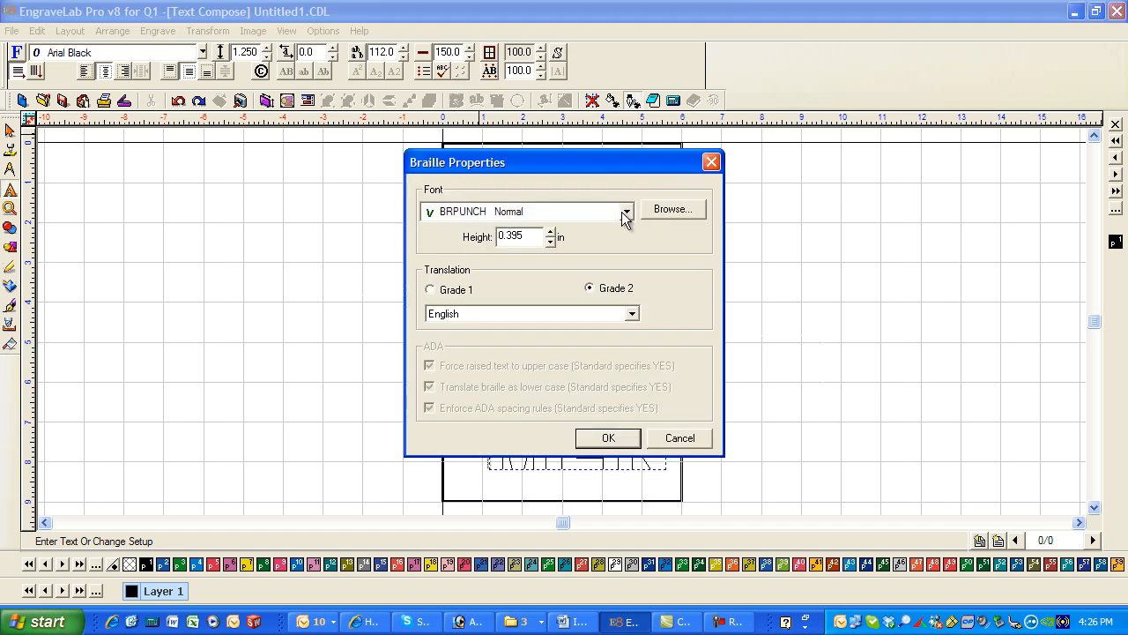
{"action": "mouse_move", "coordinate": [663, 219]}
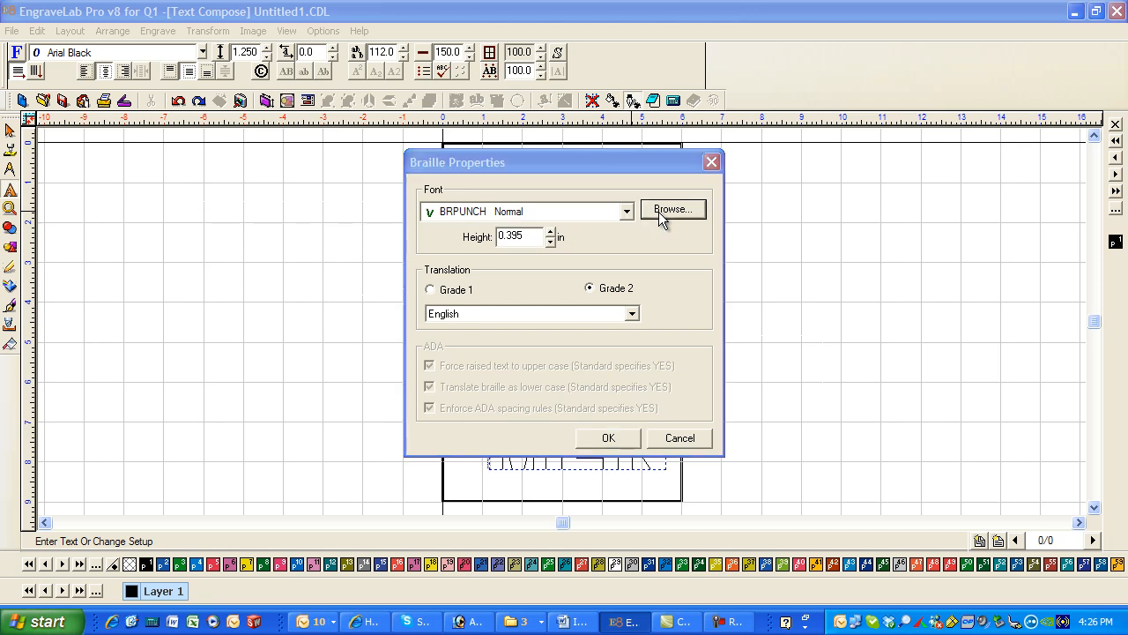
{"action": "left_click", "coordinate": [672, 209]}
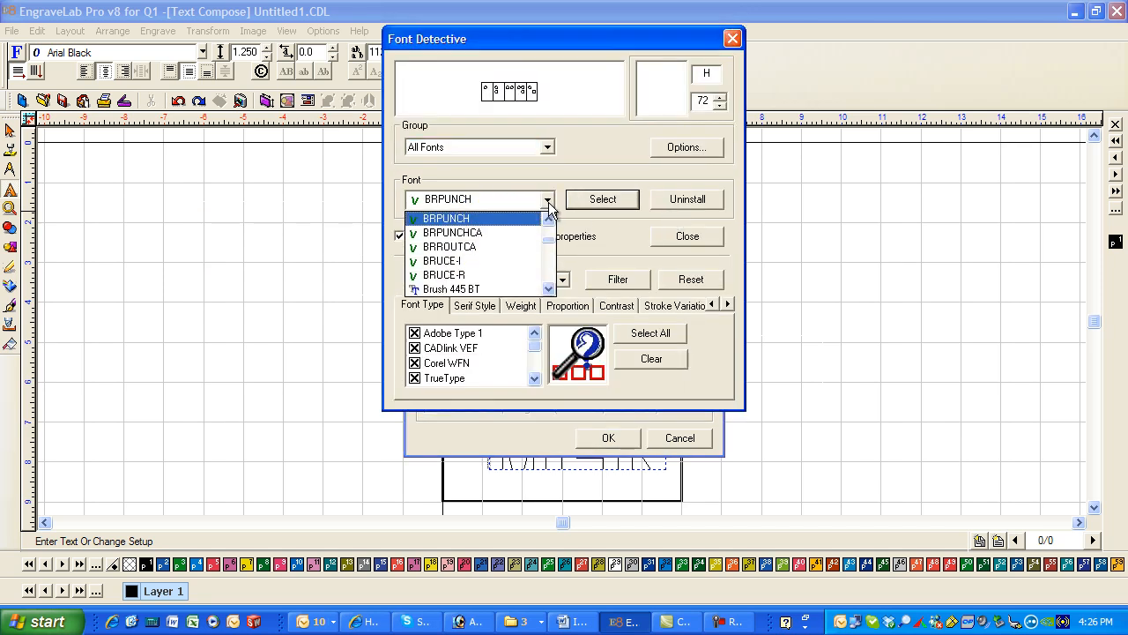
{"action": "left_click", "coordinate": [453, 231]}
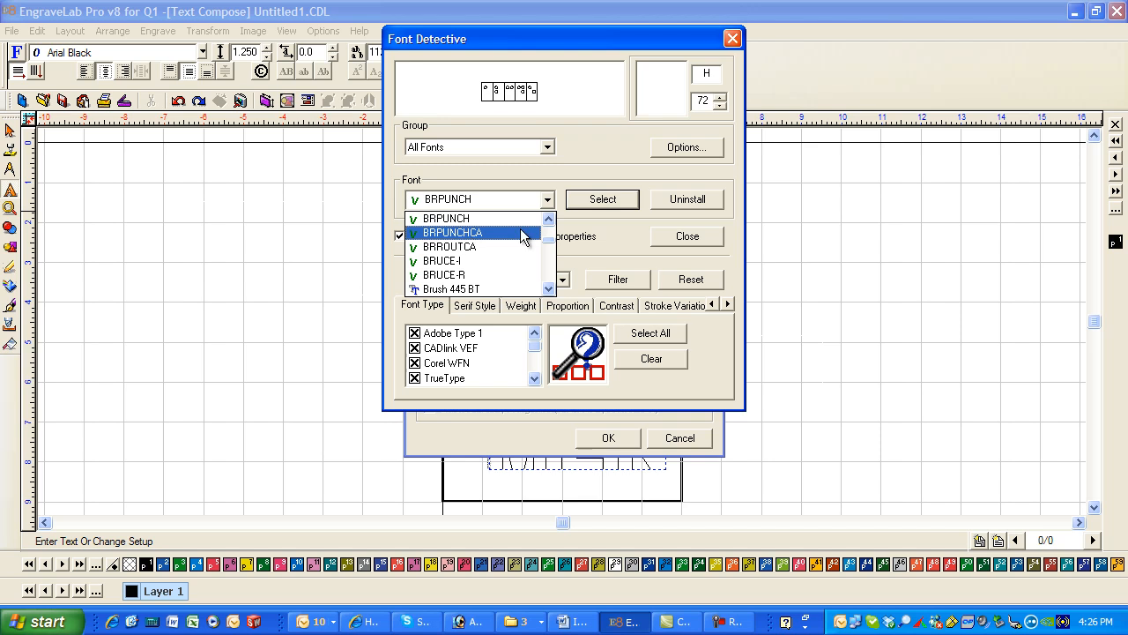
{"action": "left_click", "coordinate": [452, 232]}
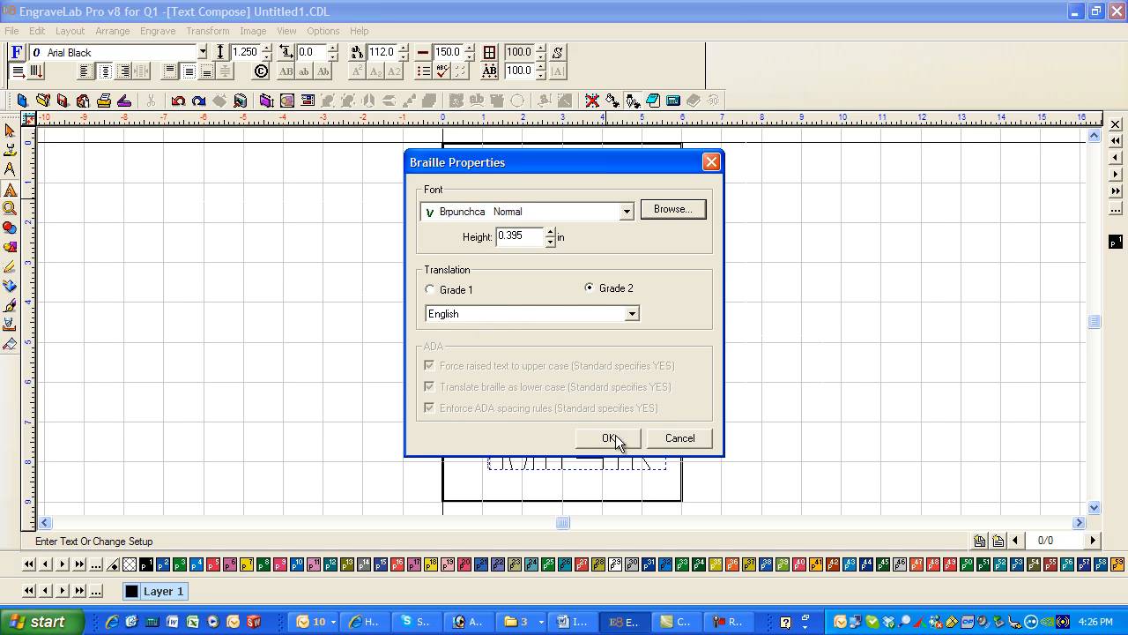
{"action": "left_click", "coordinate": [609, 438]}
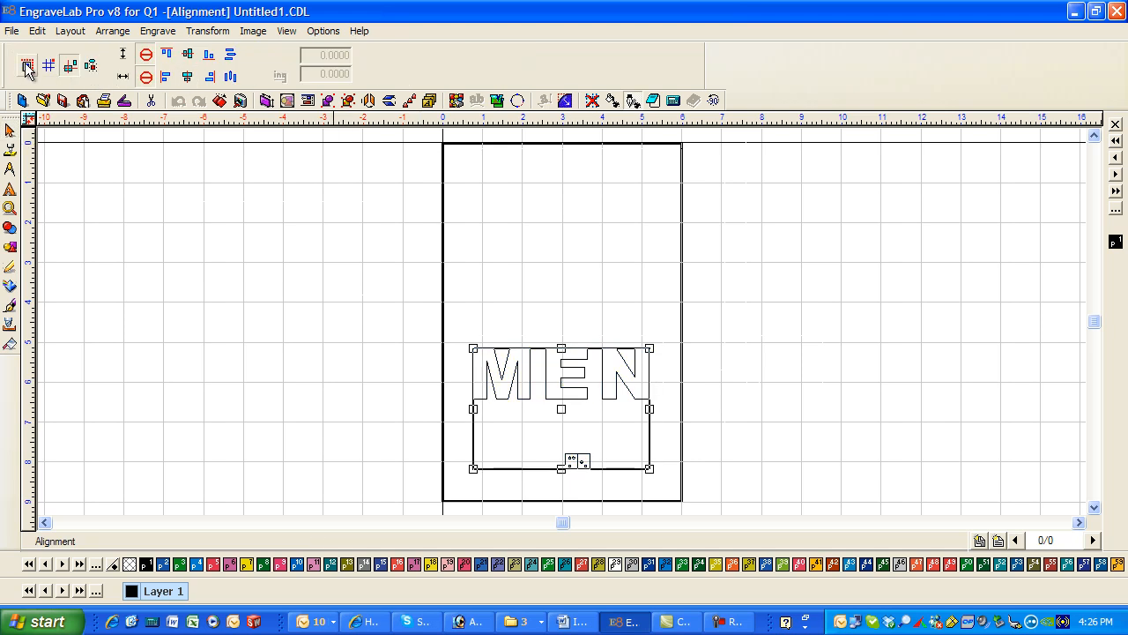
Center-align MEN with its Braille dots
{"action": "left_click", "coordinate": [187, 77]}
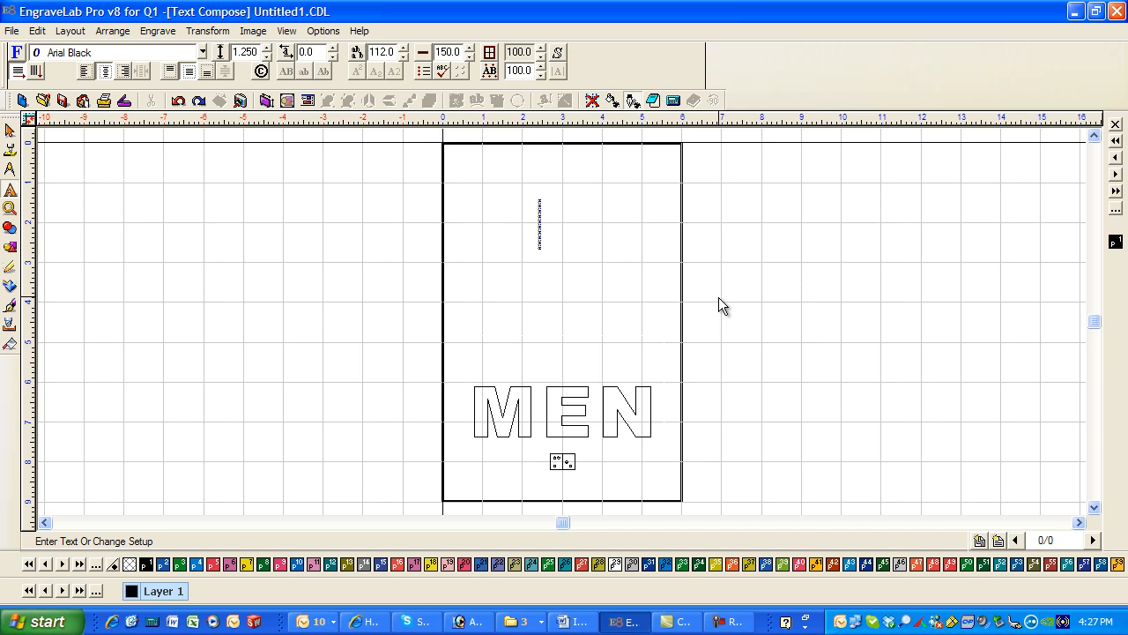
Insert man, divider bar and wheelchair symbols from the Q1E S13 Intl Sym Profiling font
{"action": "left_click", "coordinate": [183, 52]}
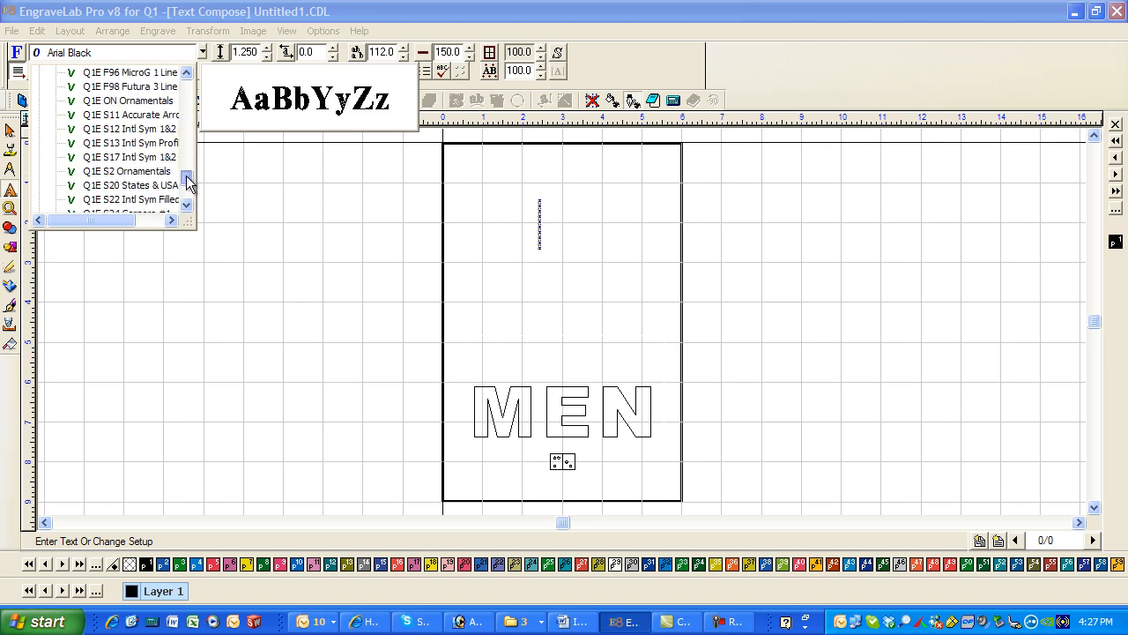
{"action": "left_click", "coordinate": [129, 156]}
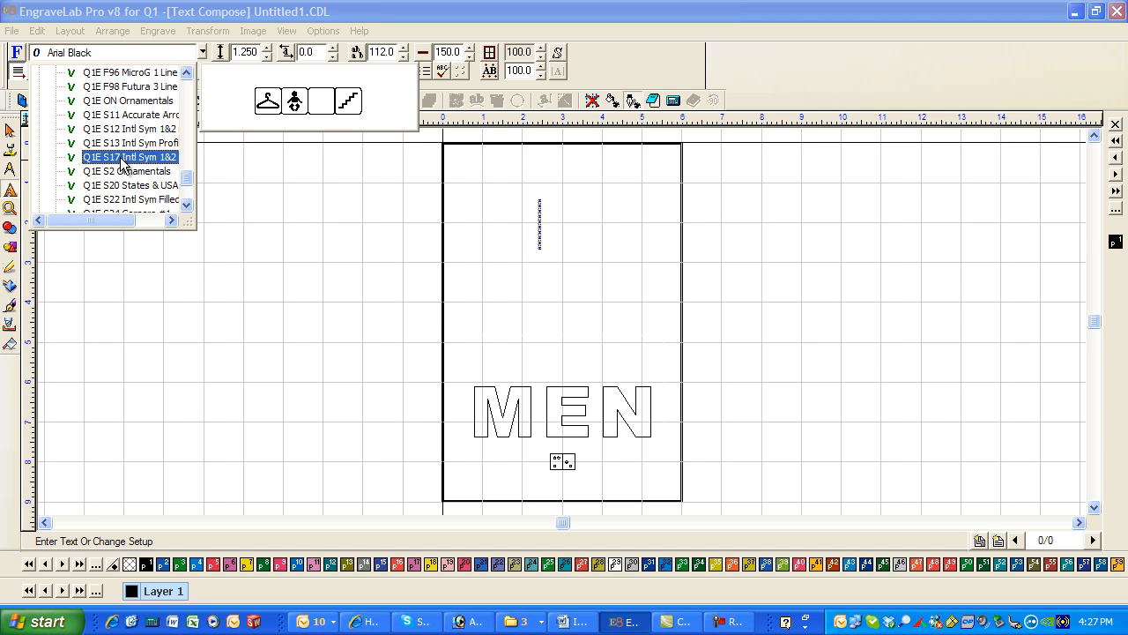
{"action": "mouse_move", "coordinate": [106, 167]}
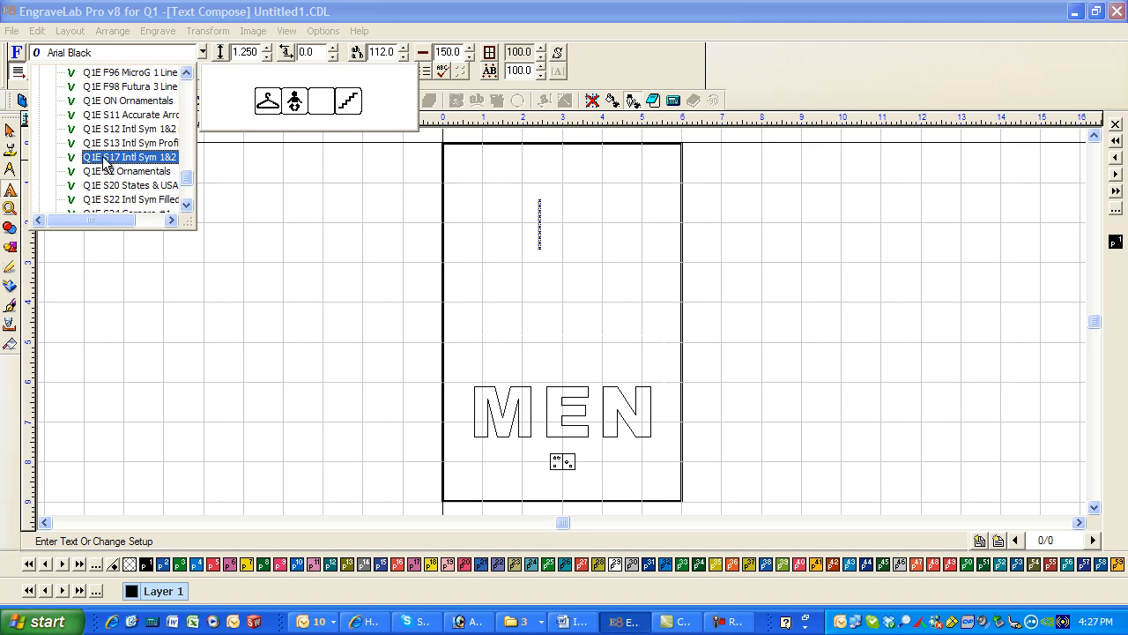
{"action": "left_click", "coordinate": [124, 143]}
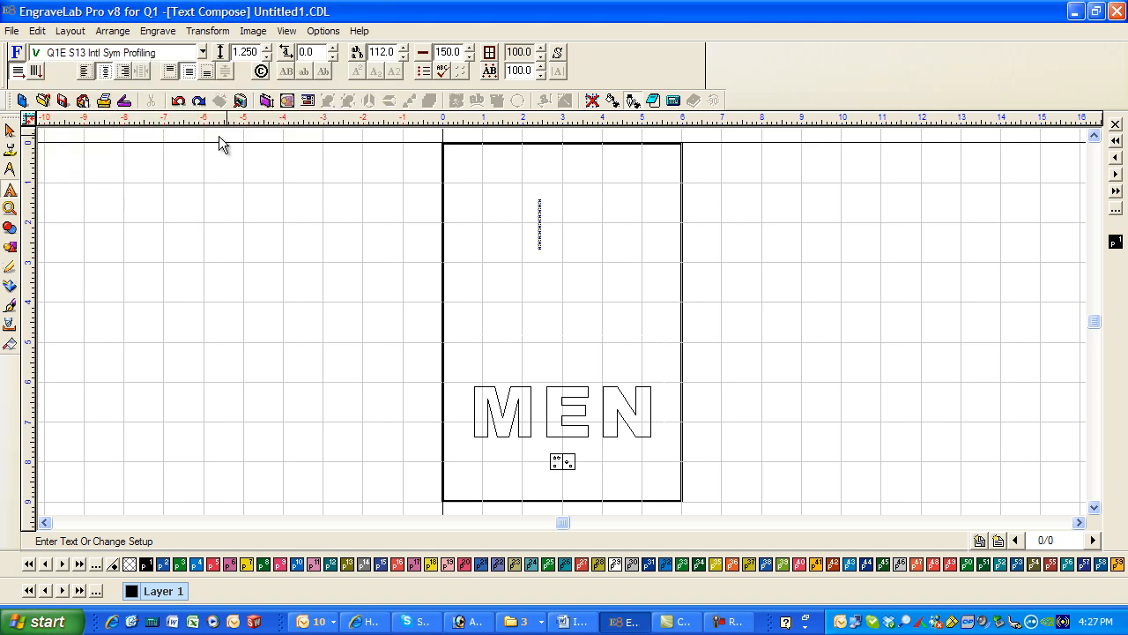
{"action": "mouse_move", "coordinate": [261, 71]}
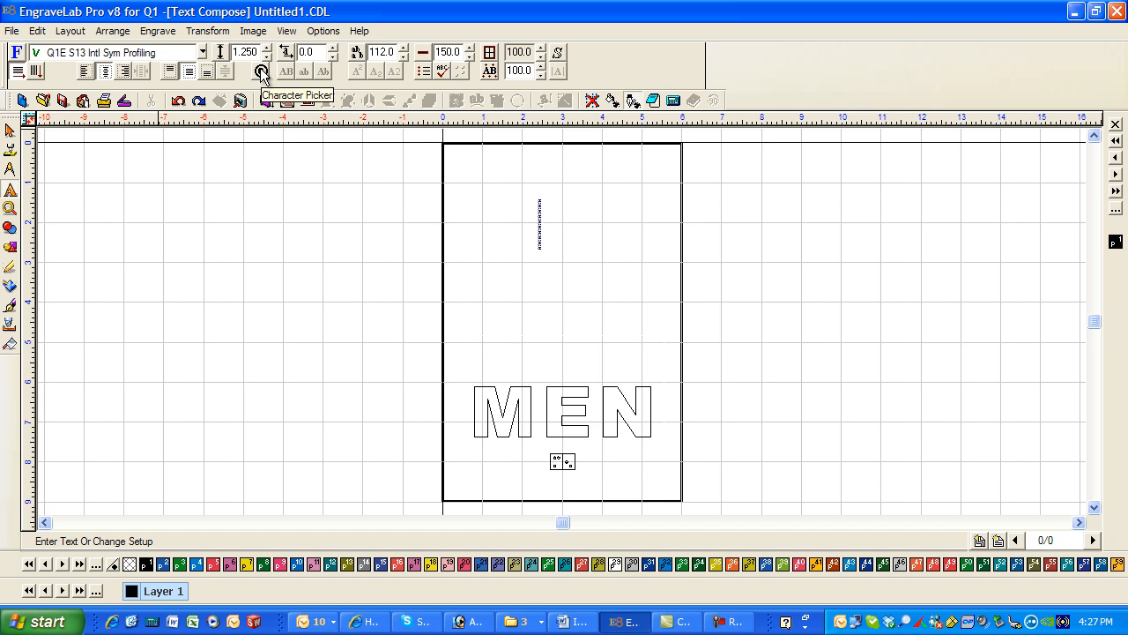
{"action": "left_click", "coordinate": [262, 70]}
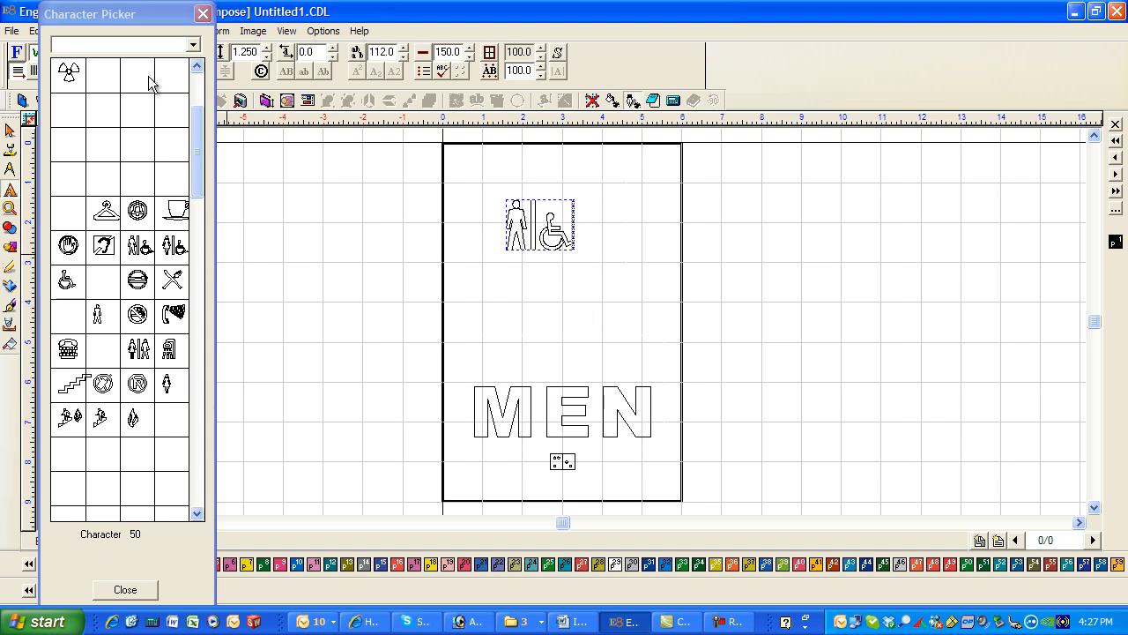
{"action": "left_click", "coordinate": [124, 589]}
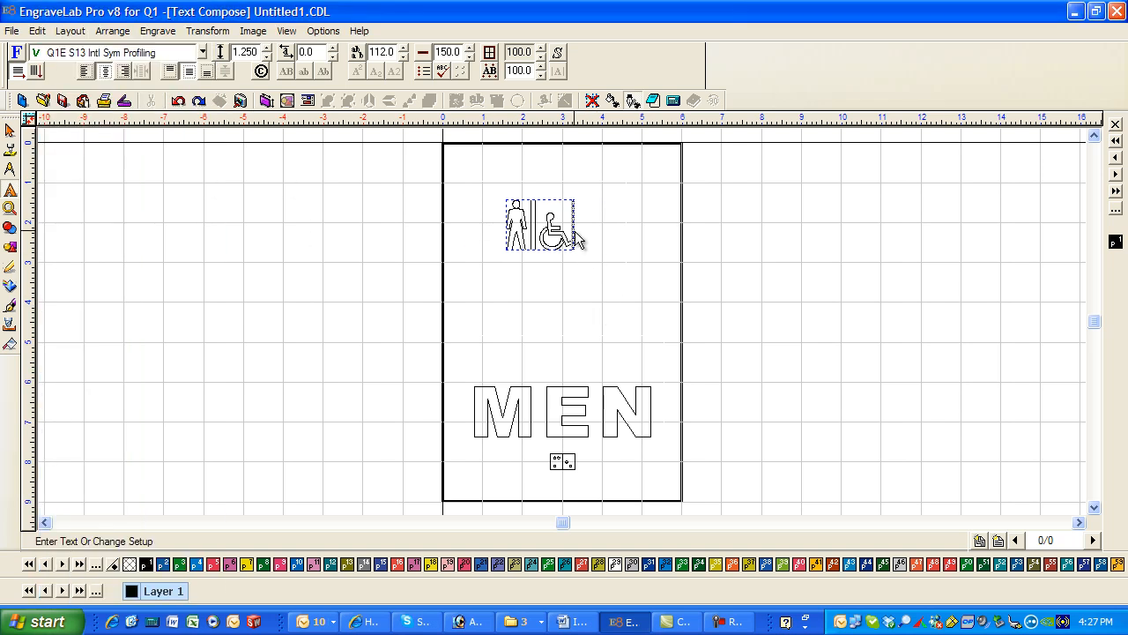
{"action": "left_click", "coordinate": [270, 49]}
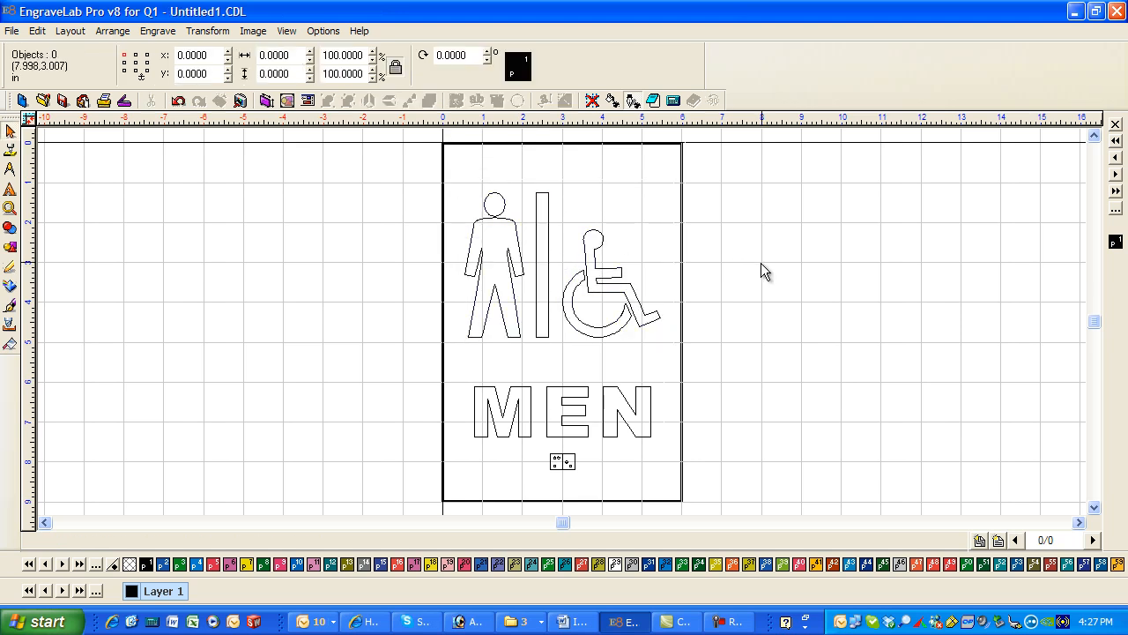
Click the pictogram and then MEN, leaving MEN slightly higher on the sign
{"action": "left_click", "coordinate": [546, 264]}
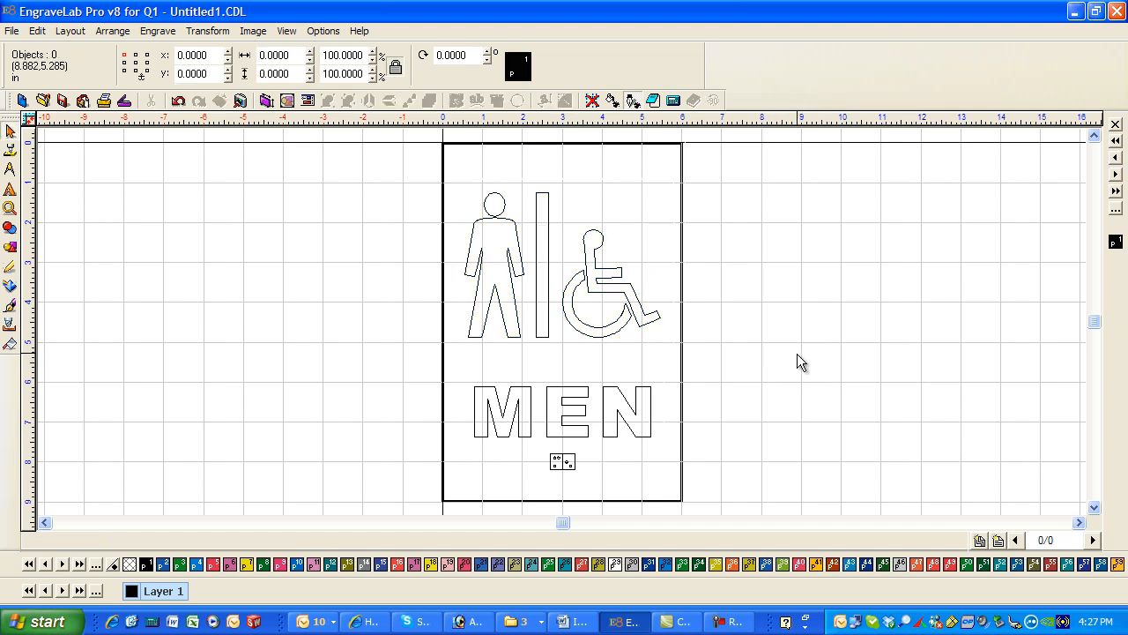
{"action": "left_click", "coordinate": [559, 412]}
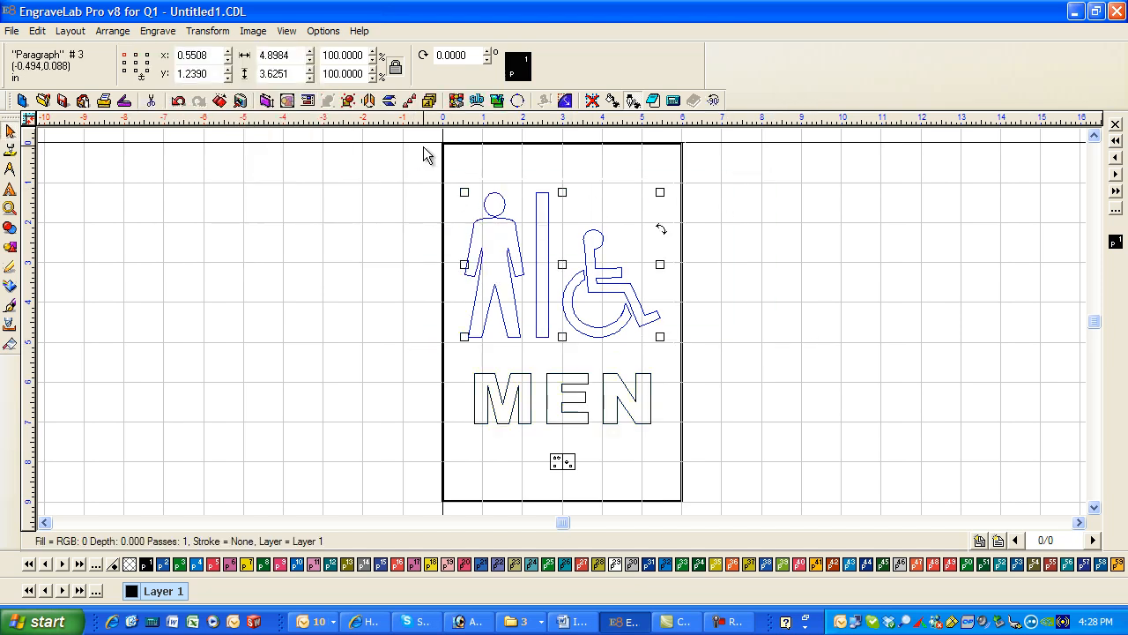
Give the pictogram a blue male .015 30º ¼ Engraver tool path at 0.06 depth
{"action": "left_click", "coordinate": [158, 31]}
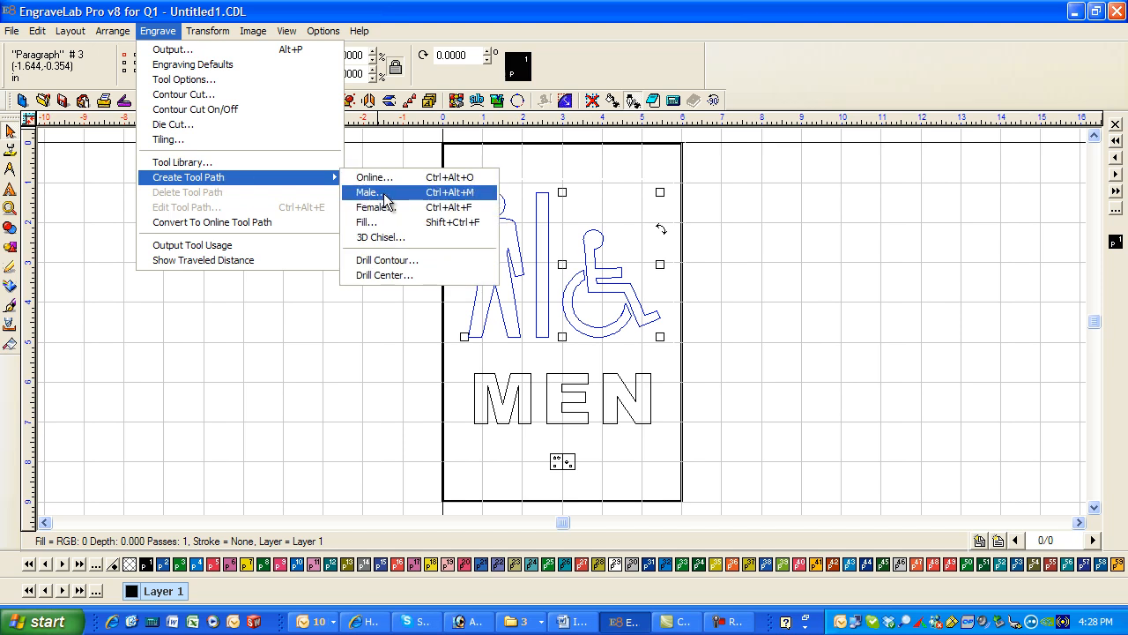
{"action": "left_click", "coordinate": [367, 192]}
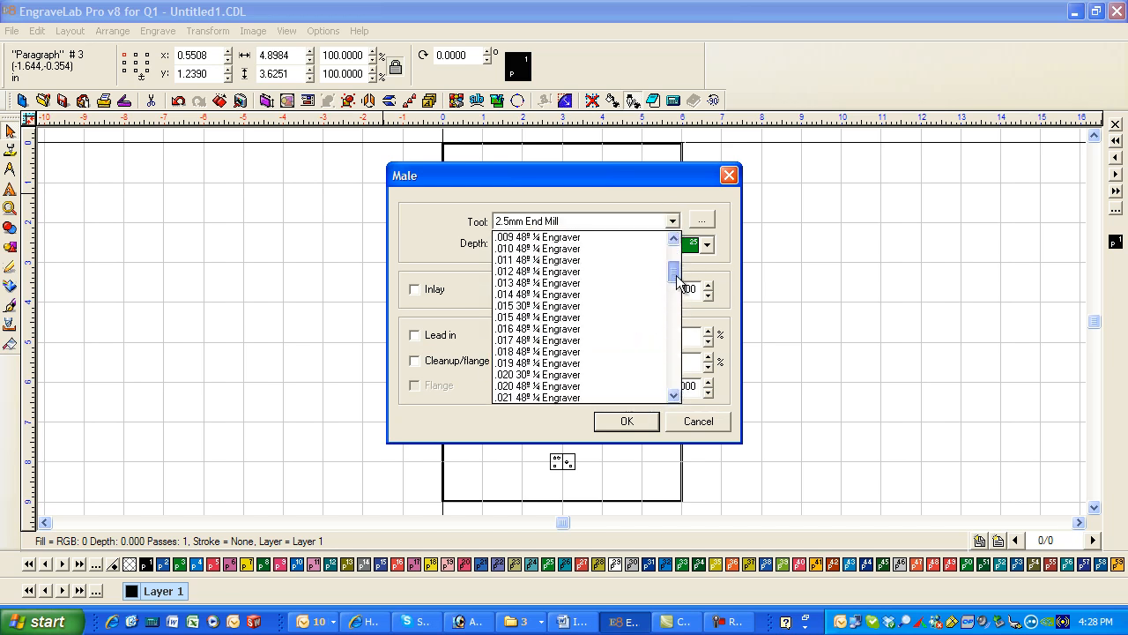
{"action": "left_click", "coordinate": [537, 305]}
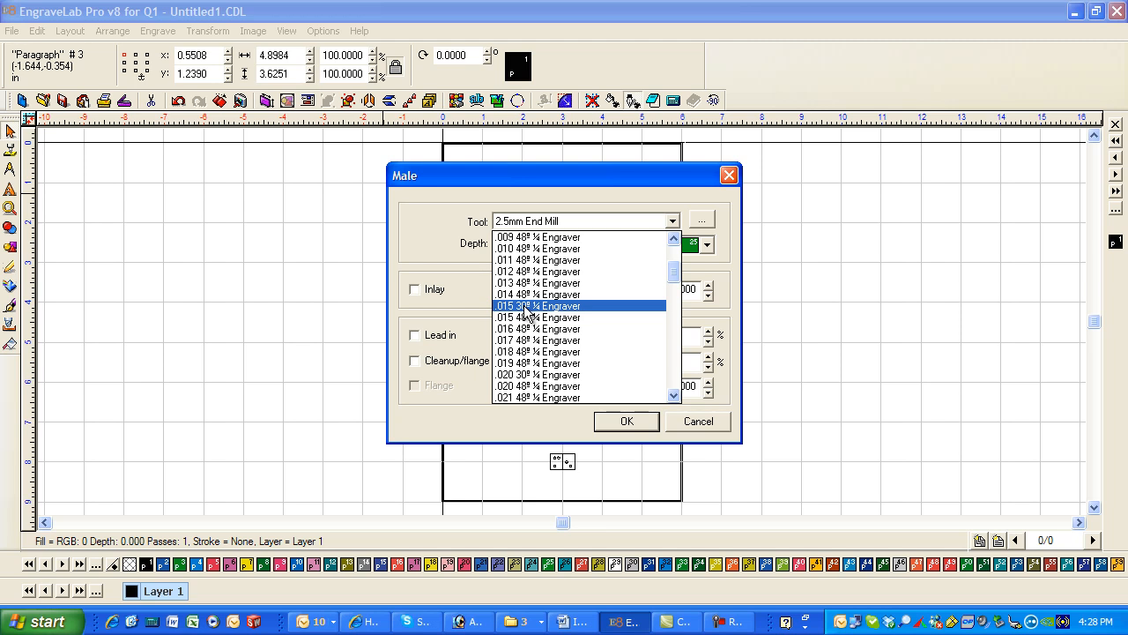
{"action": "left_click", "coordinate": [537, 306]}
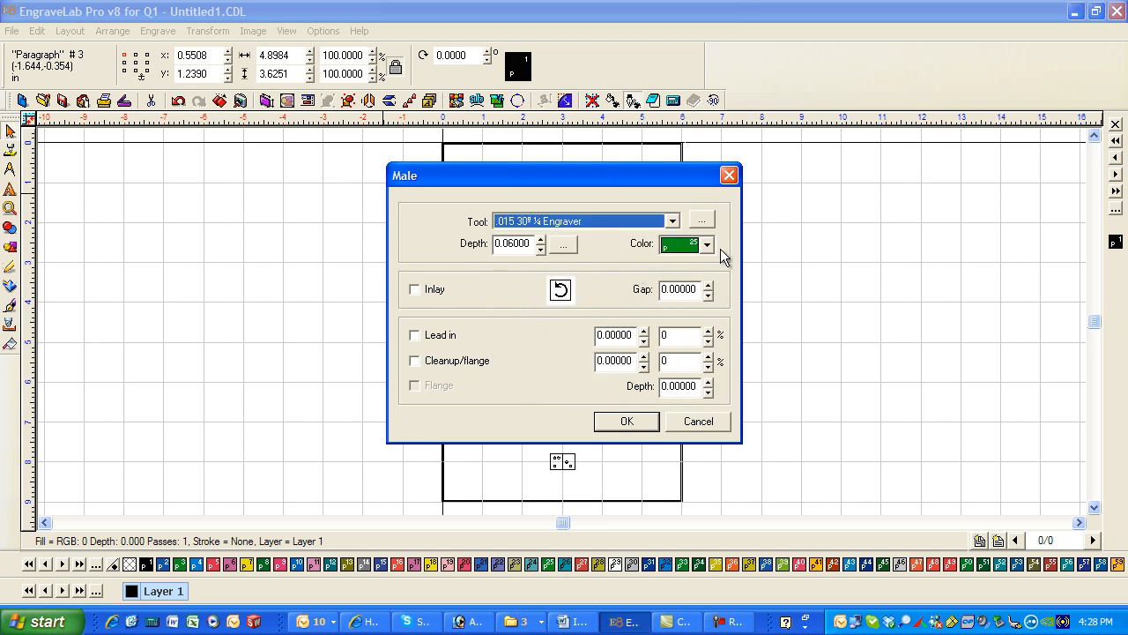
{"action": "left_click", "coordinate": [707, 244]}
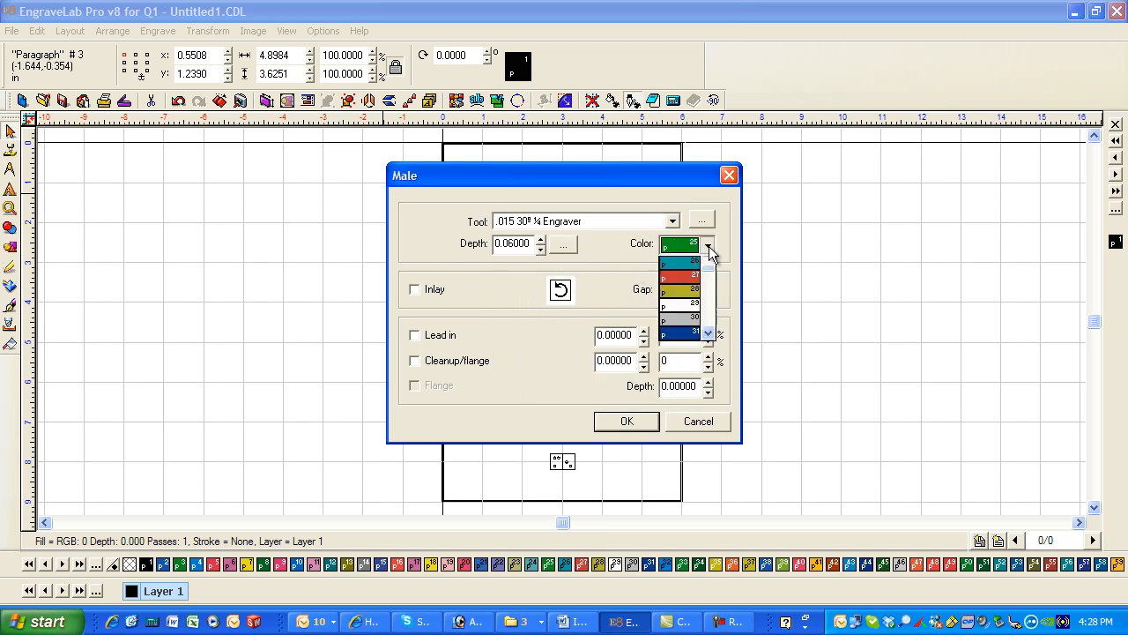
{"action": "left_click", "coordinate": [709, 264]}
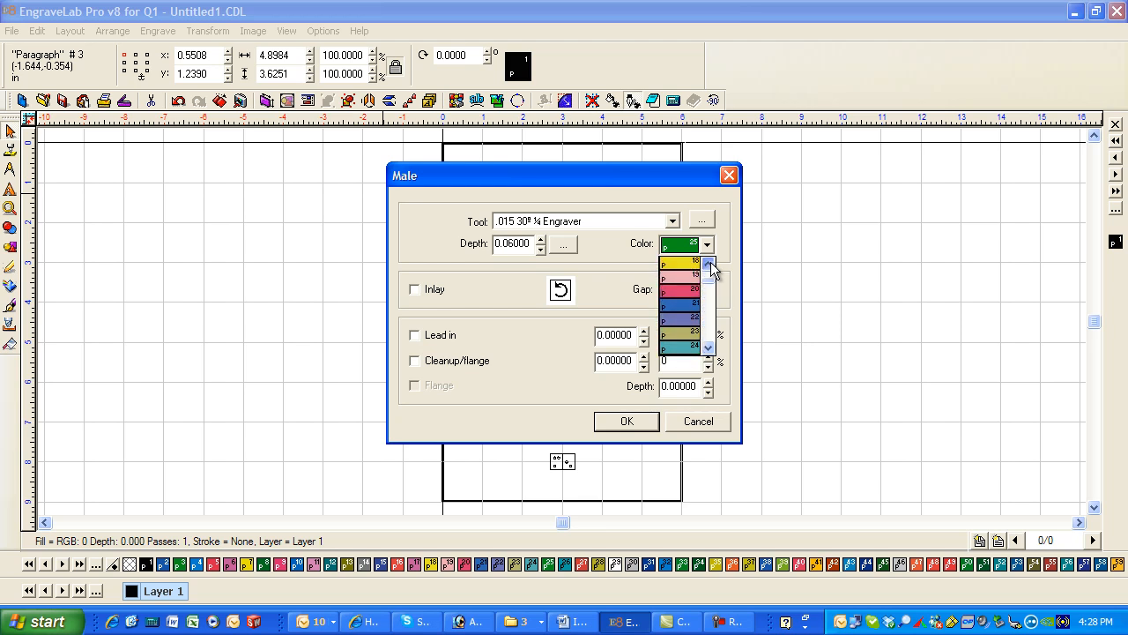
{"action": "left_click", "coordinate": [709, 265]}
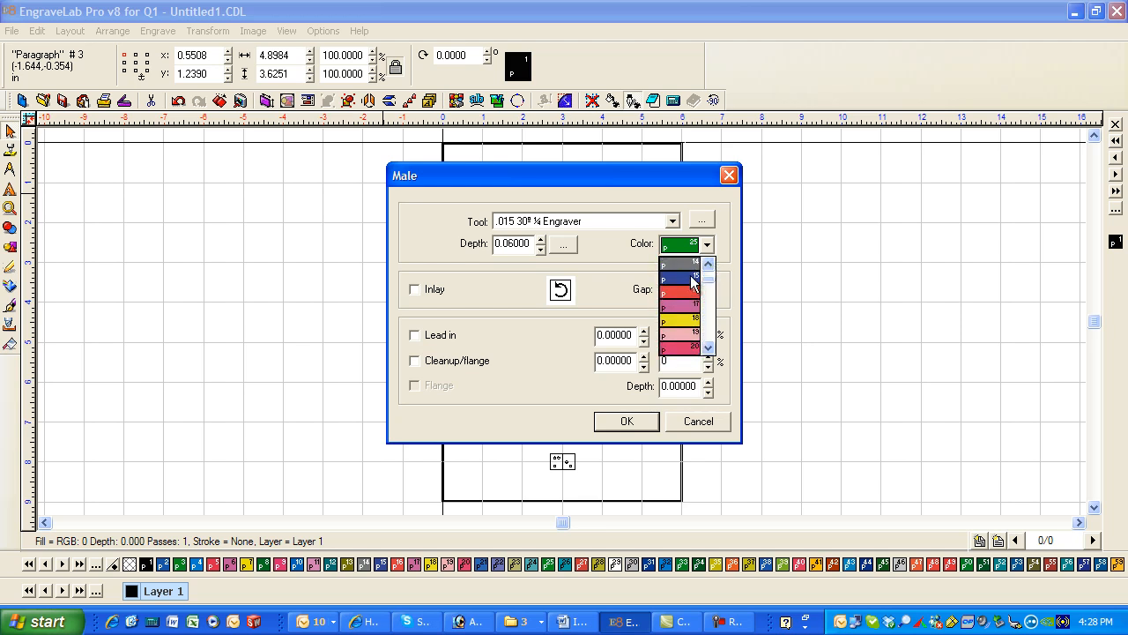
{"action": "left_click", "coordinate": [680, 279]}
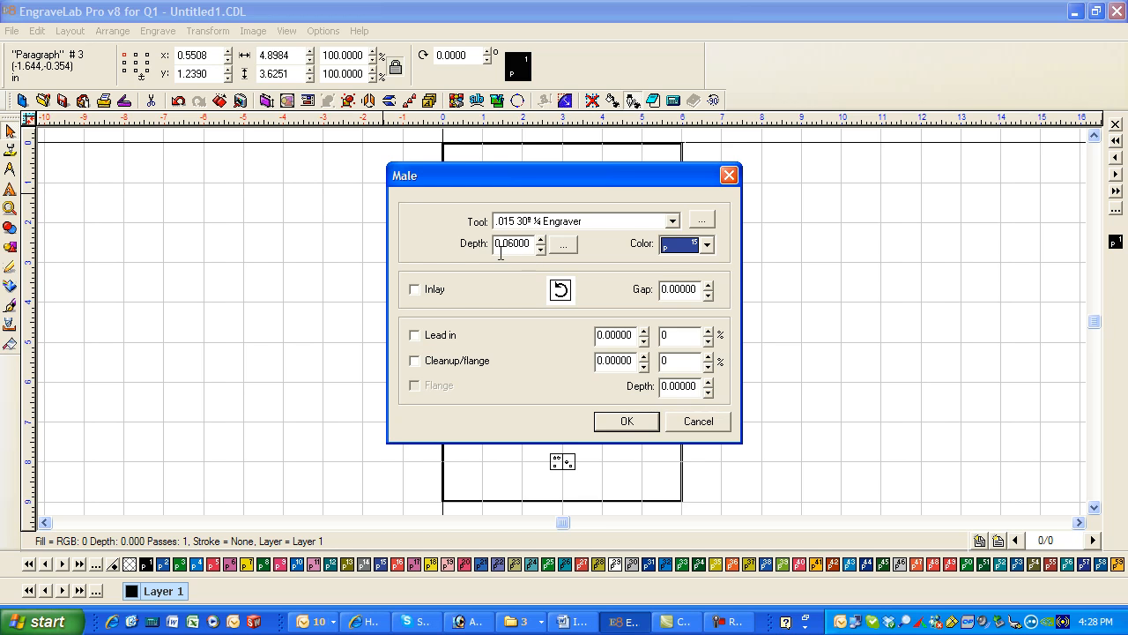
{"action": "left_click", "coordinate": [563, 243]}
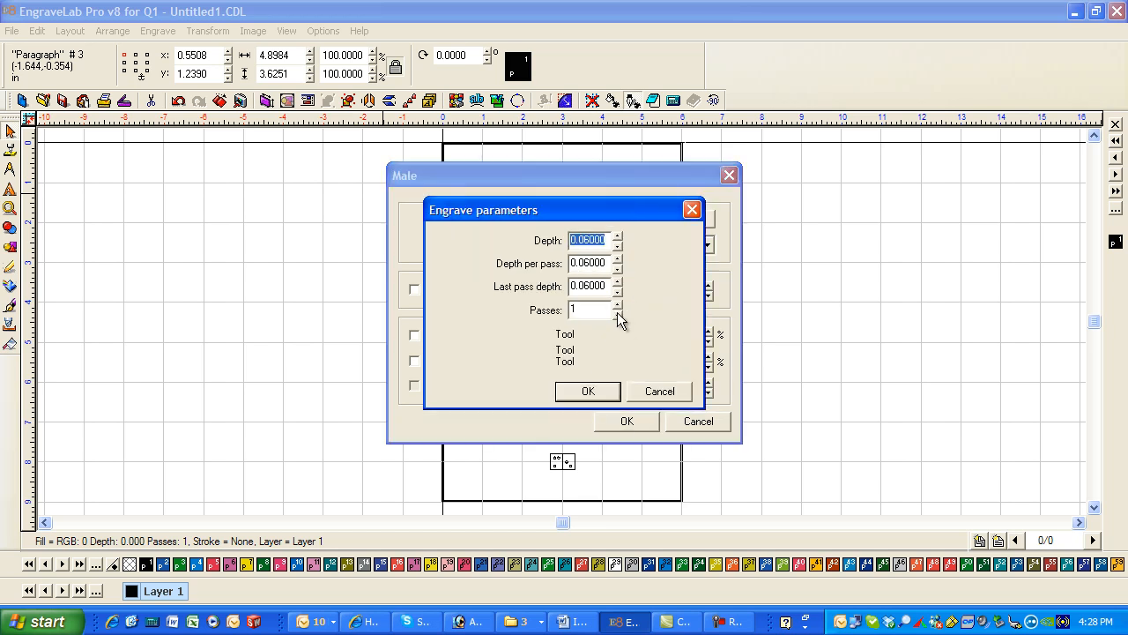
{"action": "left_click", "coordinate": [587, 391]}
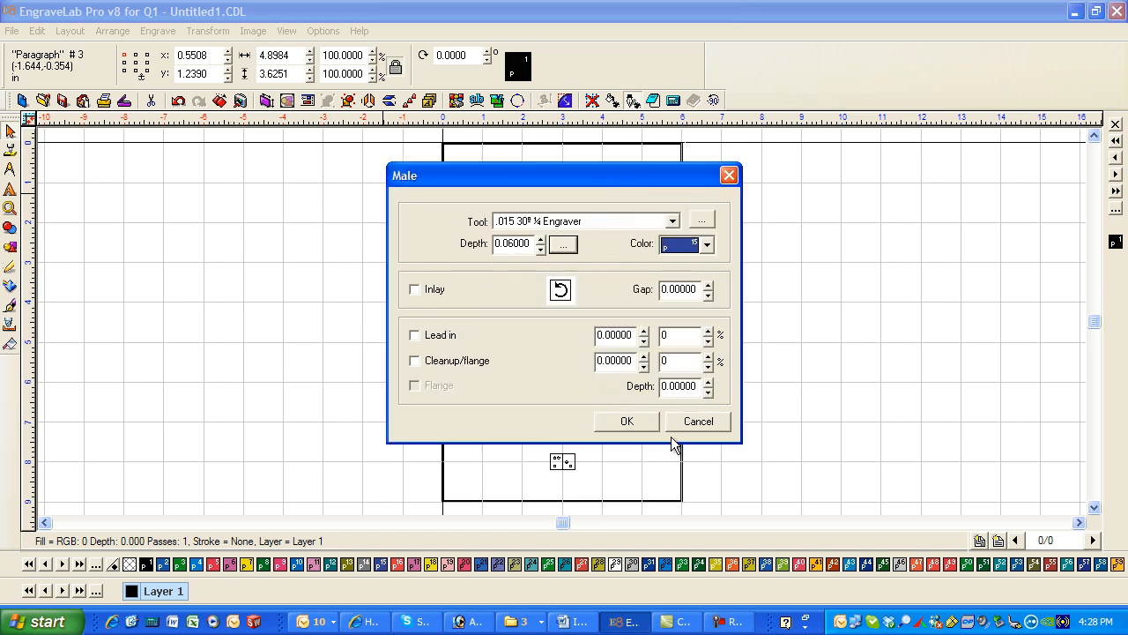
{"action": "left_click", "coordinate": [627, 421]}
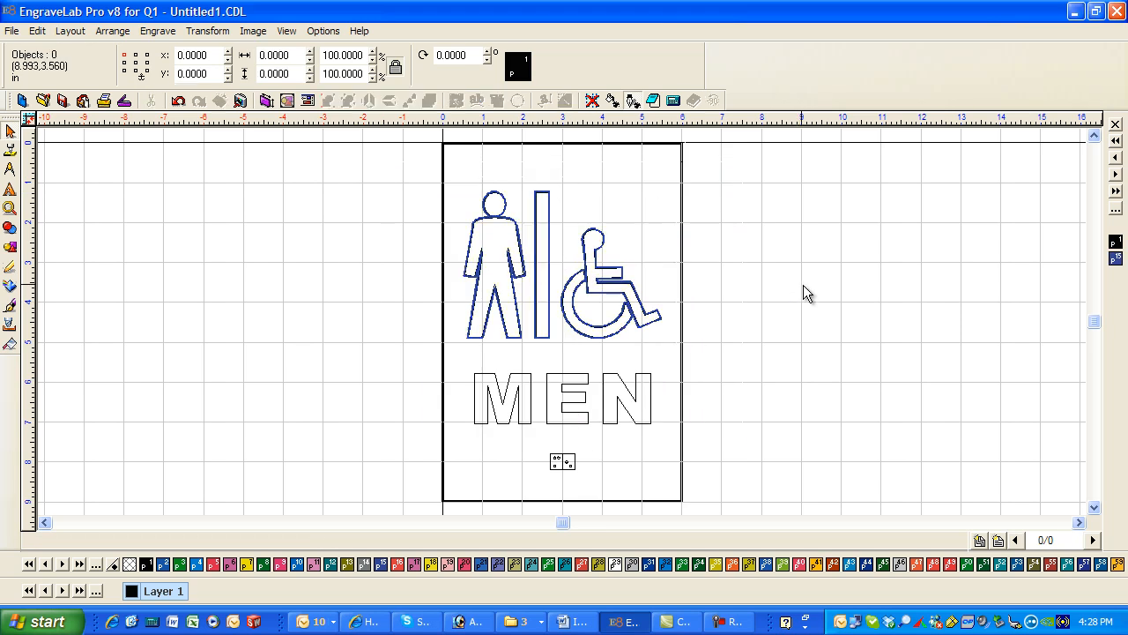
{"action": "mouse_move", "coordinate": [1041, 267]}
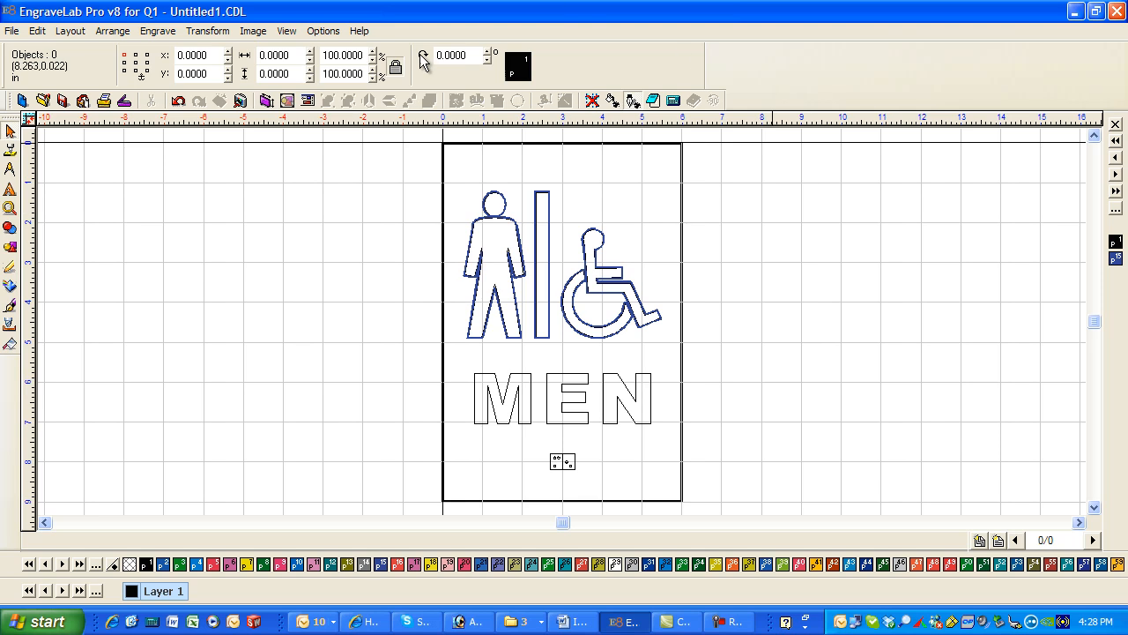
Switch the tool path display to thin wireframe outlines
{"action": "left_click", "coordinate": [285, 31]}
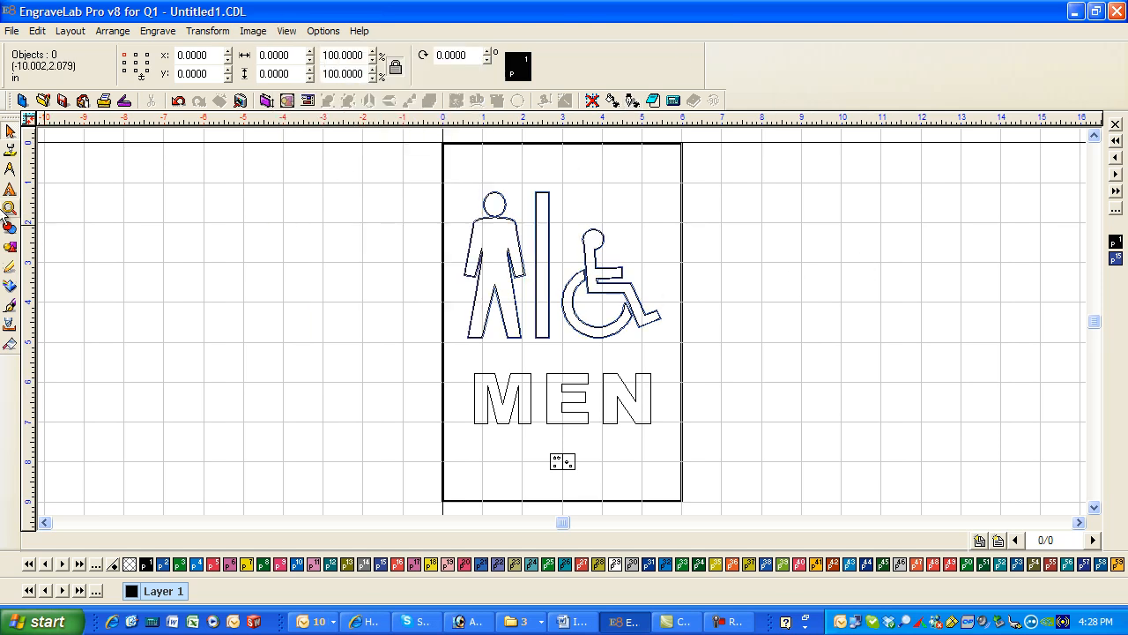
{"action": "left_click", "coordinate": [9, 207]}
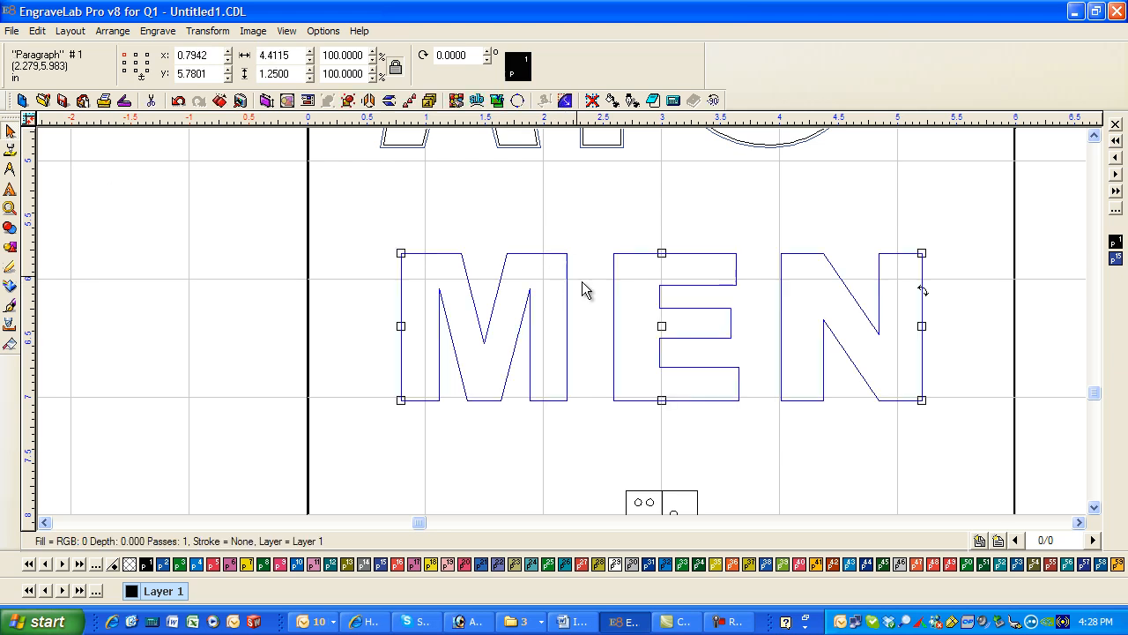
Apply a male .015 engraver tool path at 0.06 depth to the MEN letters
{"action": "left_click", "coordinate": [157, 31]}
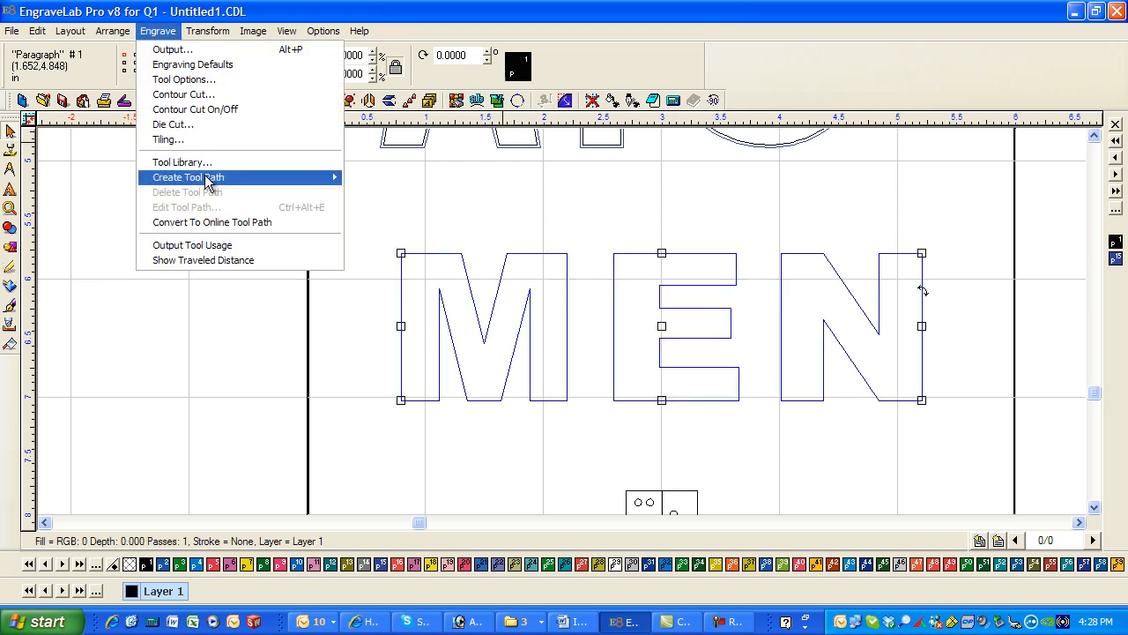
{"action": "left_click", "coordinate": [181, 177]}
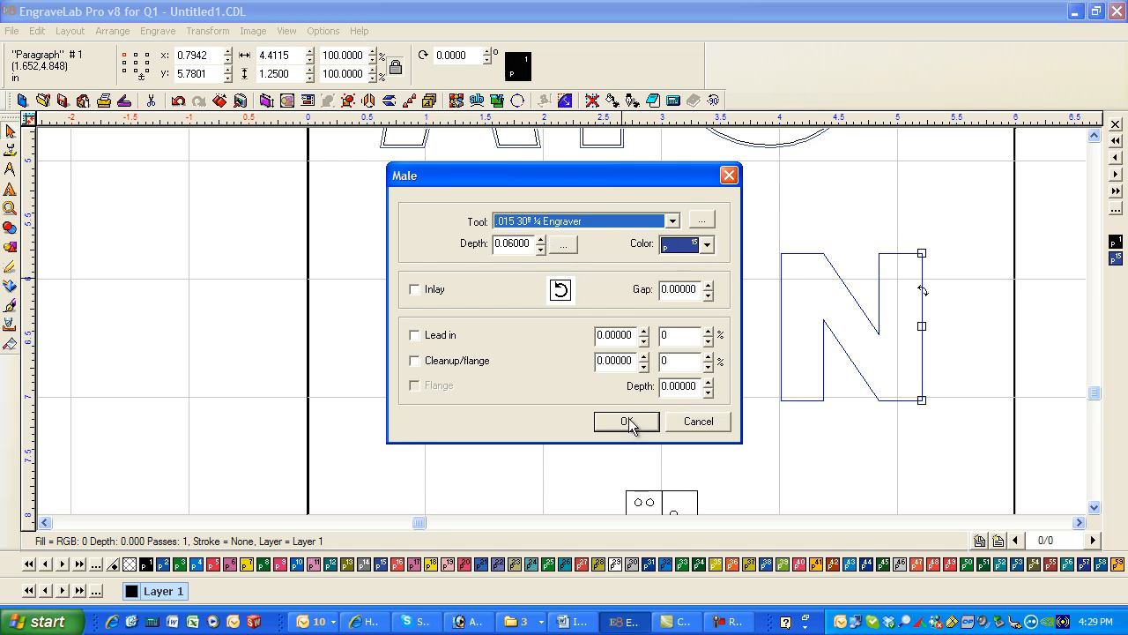
{"action": "left_click", "coordinate": [625, 422]}
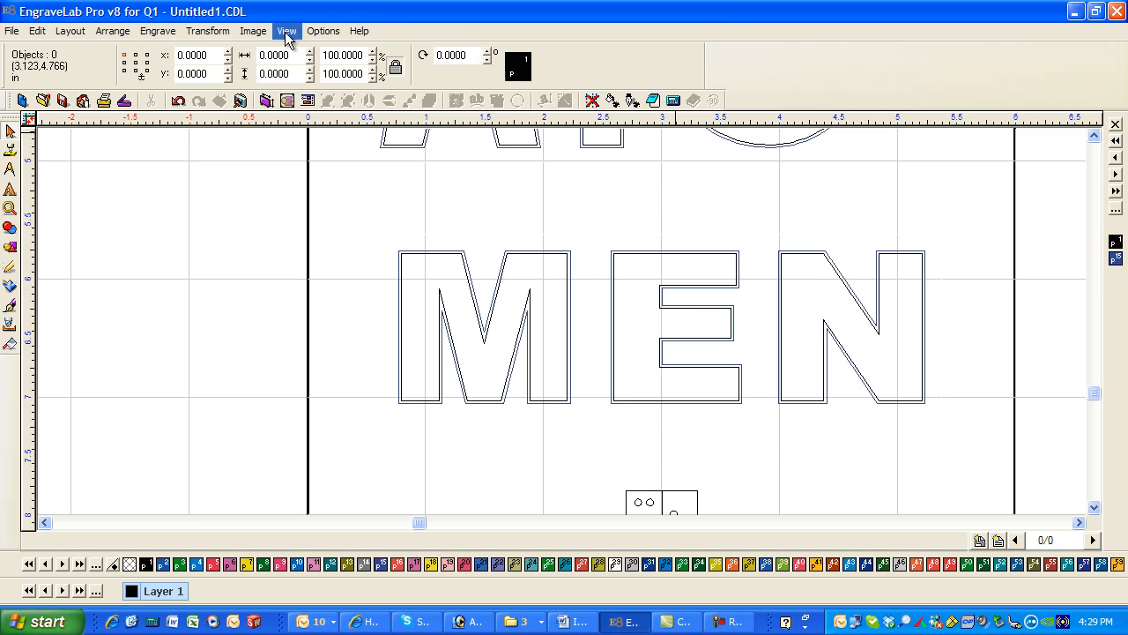
Toggle the Show Ink Palette display option from the View menu
{"action": "left_click", "coordinate": [286, 31]}
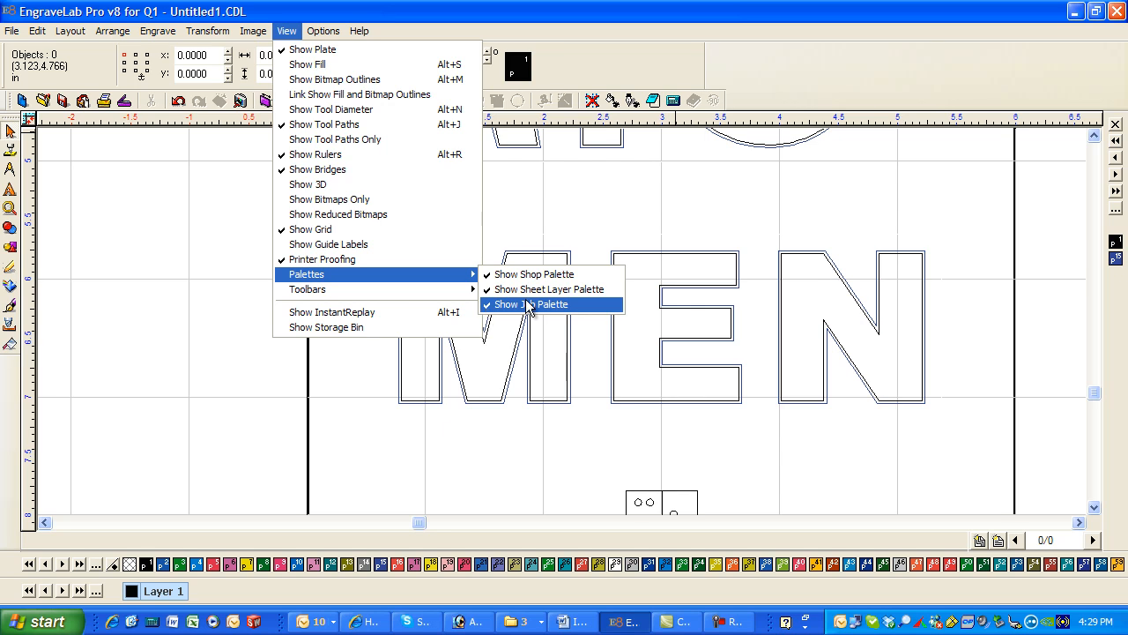
{"action": "left_click", "coordinate": [535, 304]}
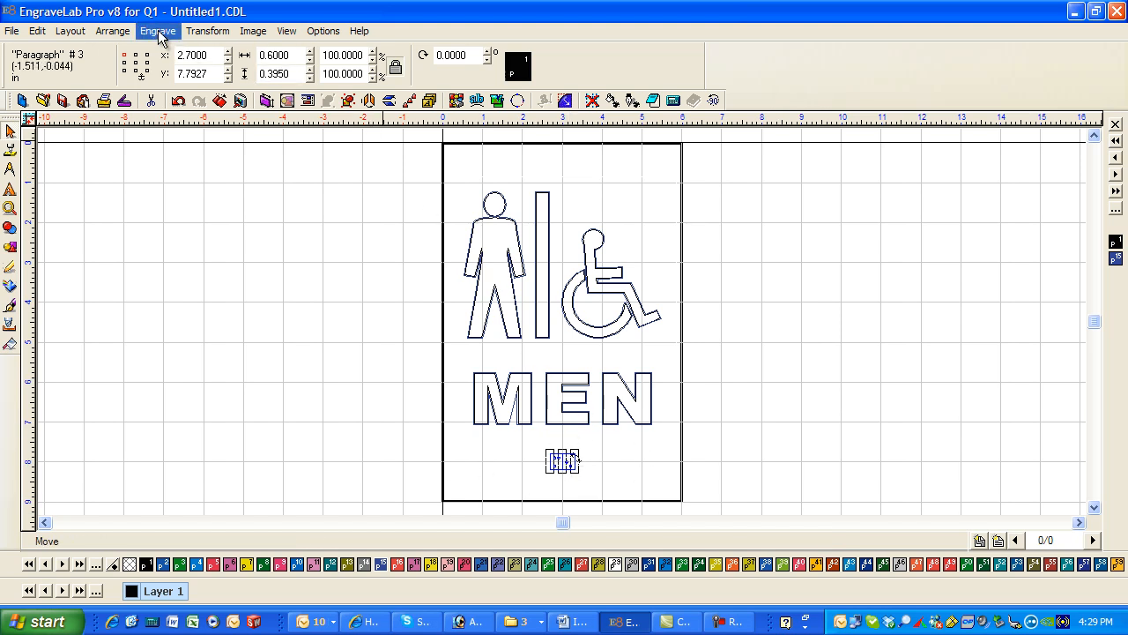
Open the engrave output preview and select TEMP 165 Q3X STD-ZU as the device
{"action": "left_click", "coordinate": [159, 31]}
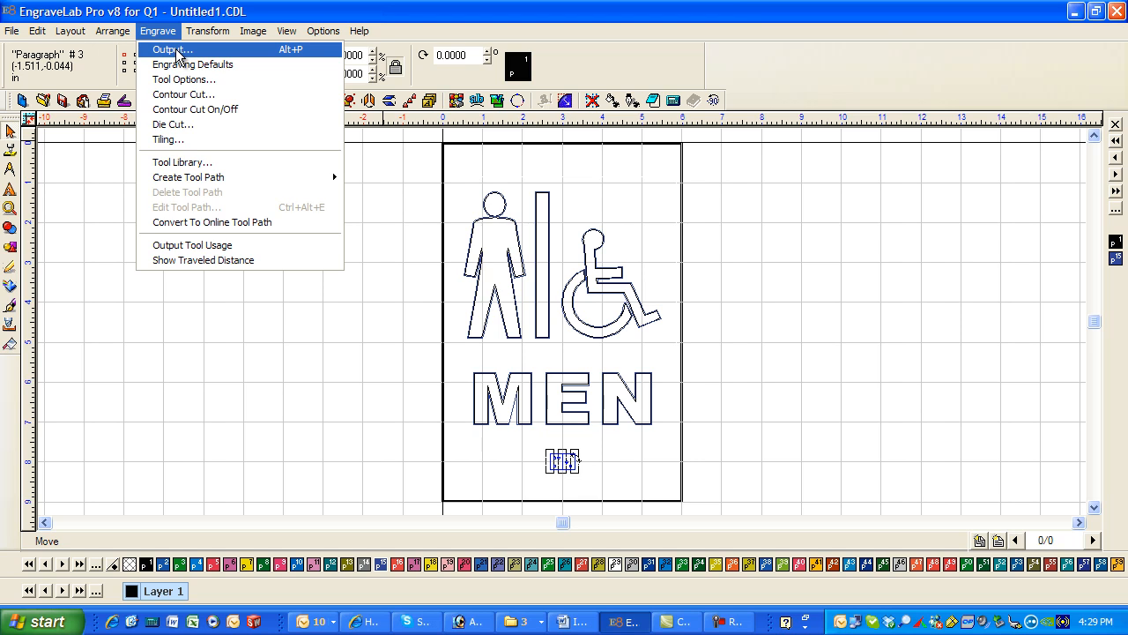
{"action": "left_click", "coordinate": [174, 50]}
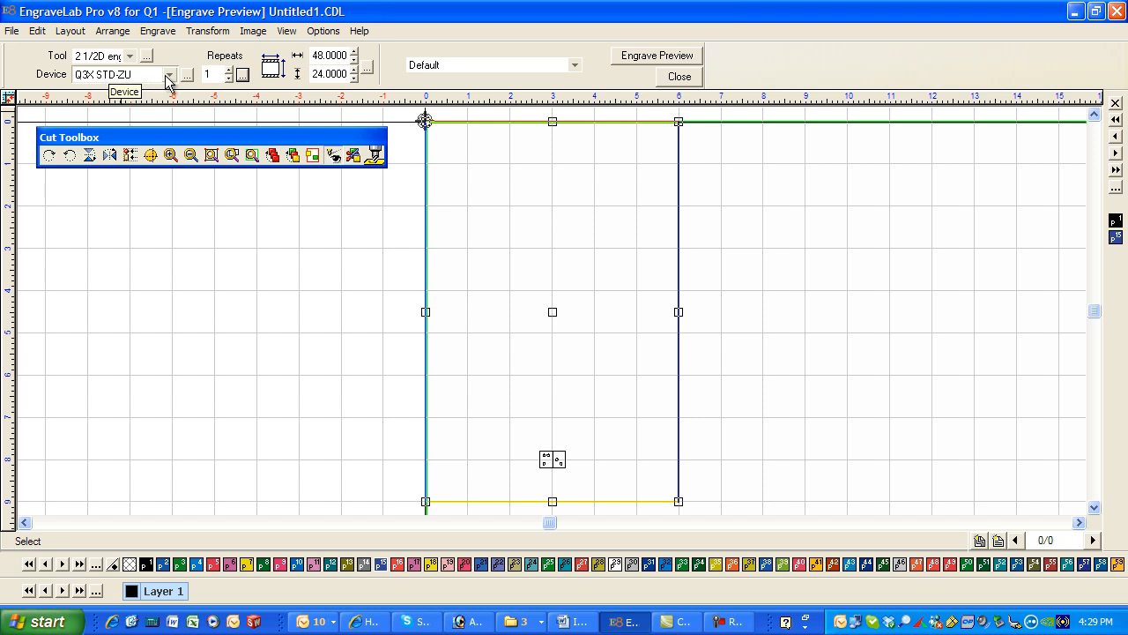
{"action": "left_click", "coordinate": [173, 74]}
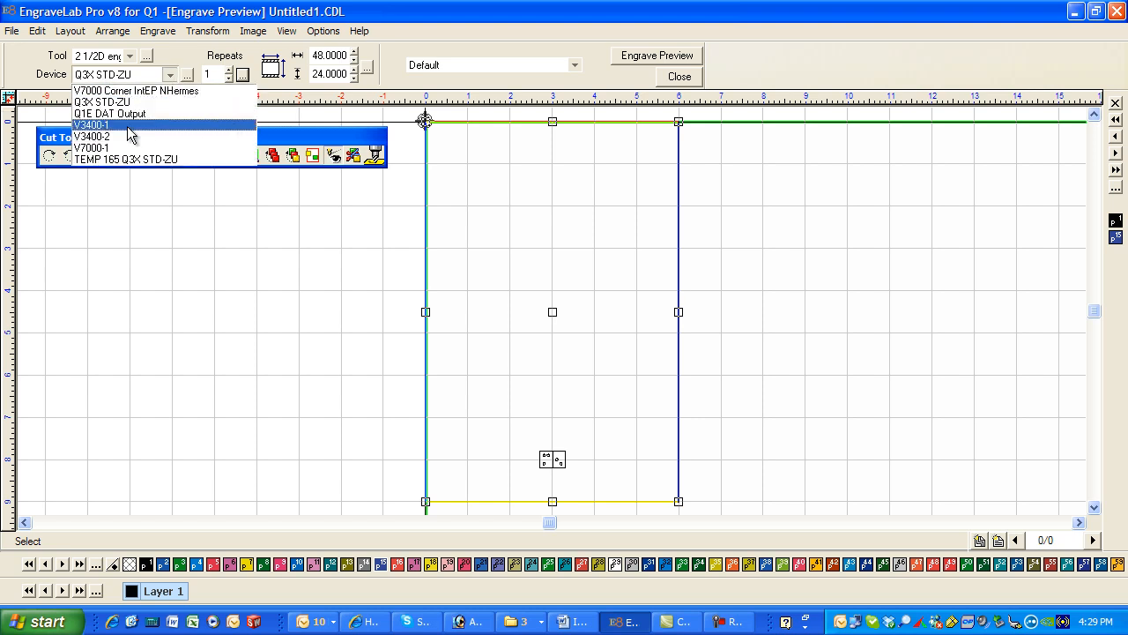
{"action": "mouse_move", "coordinate": [133, 159]}
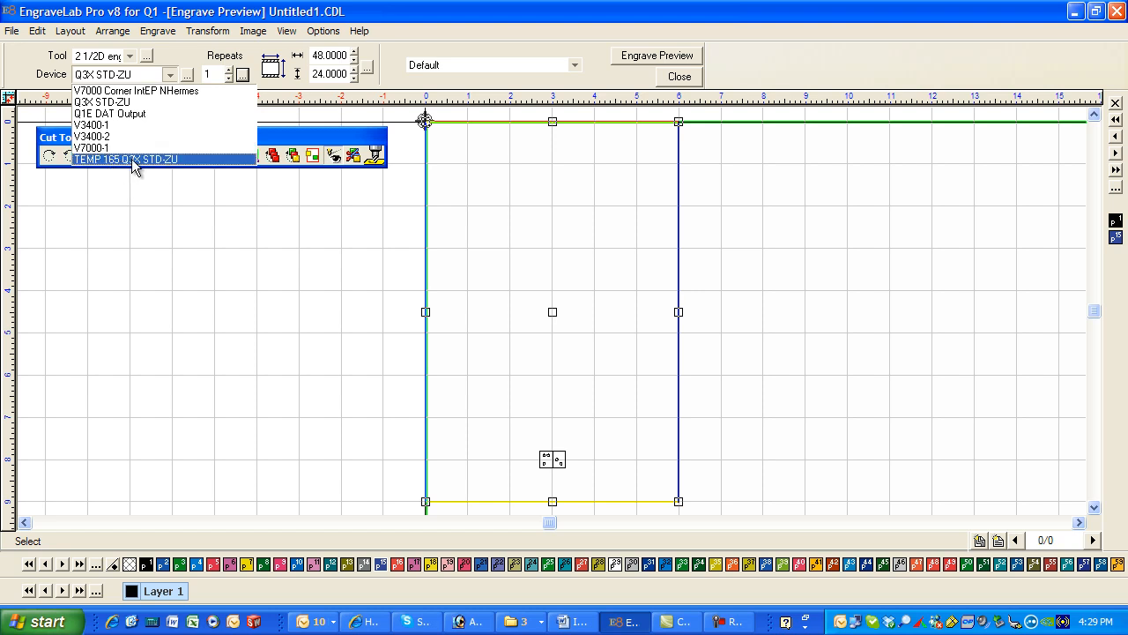
{"action": "left_click", "coordinate": [124, 160]}
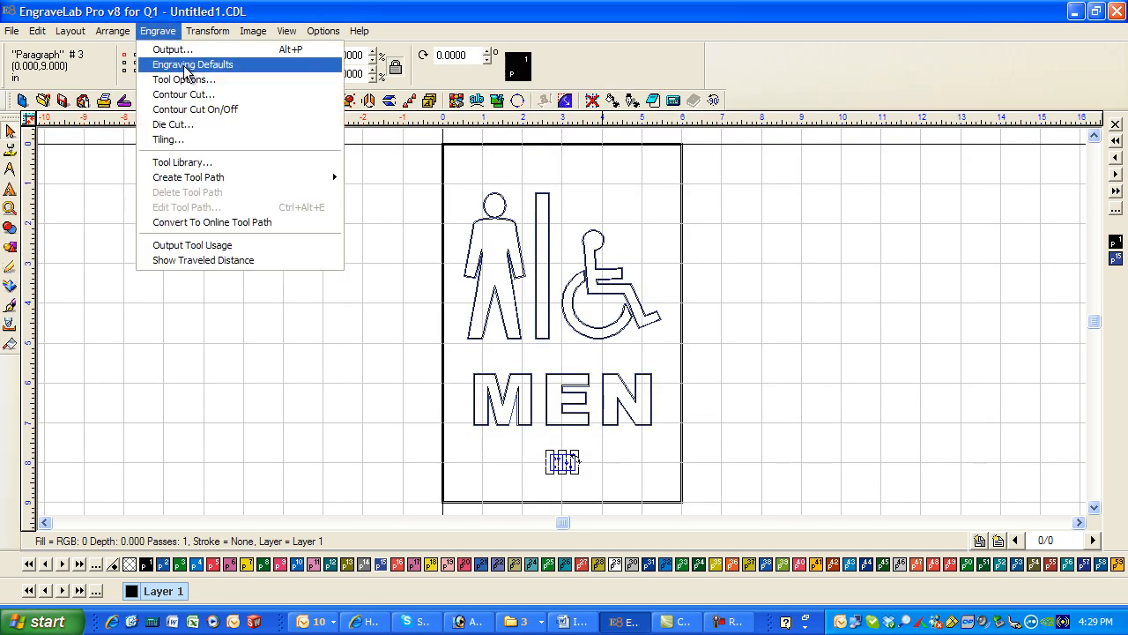
In Engraver Setup, copy the Q3X STD-ZU driver as custom driver Braille Q3X STD-ZU
{"action": "left_click", "coordinate": [177, 51]}
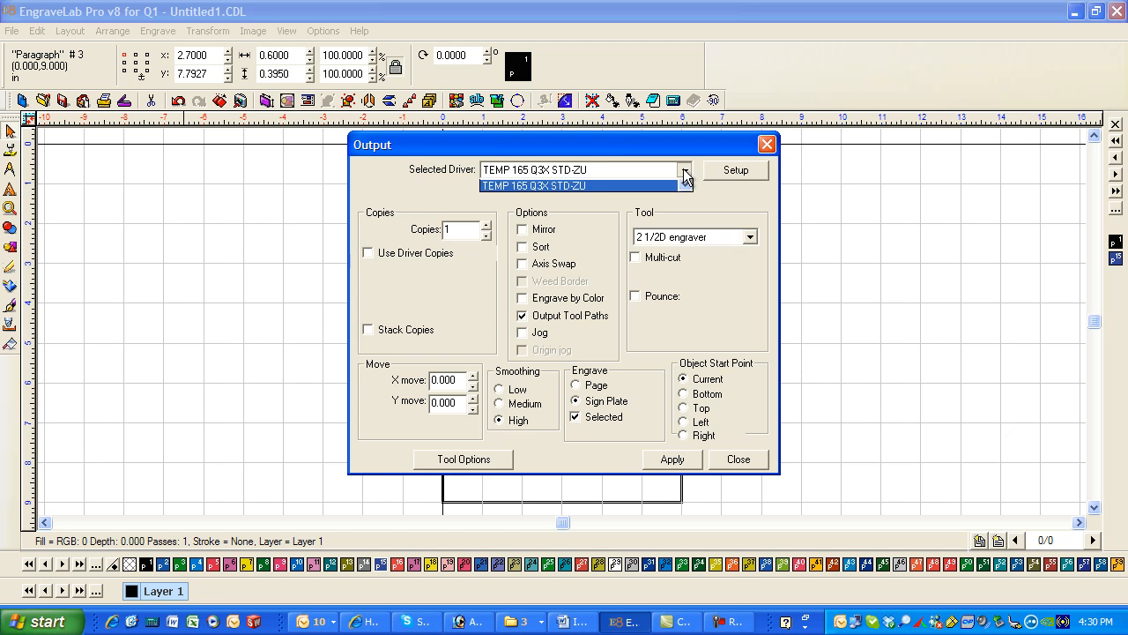
{"action": "left_click", "coordinate": [736, 169]}
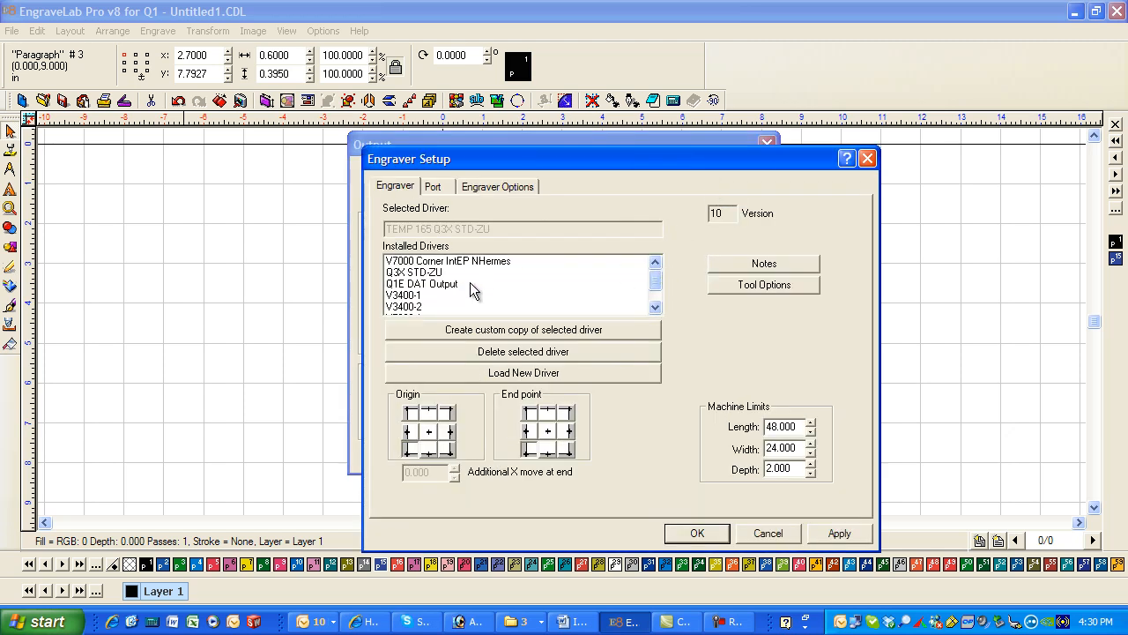
{"action": "left_click", "coordinate": [430, 272]}
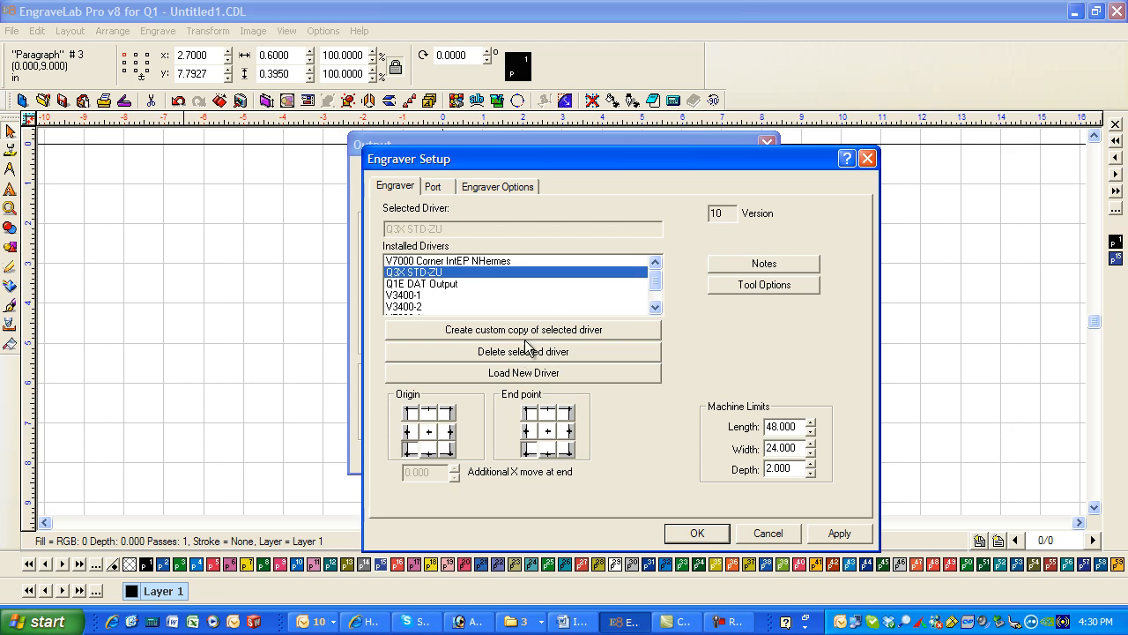
{"action": "left_click", "coordinate": [522, 330]}
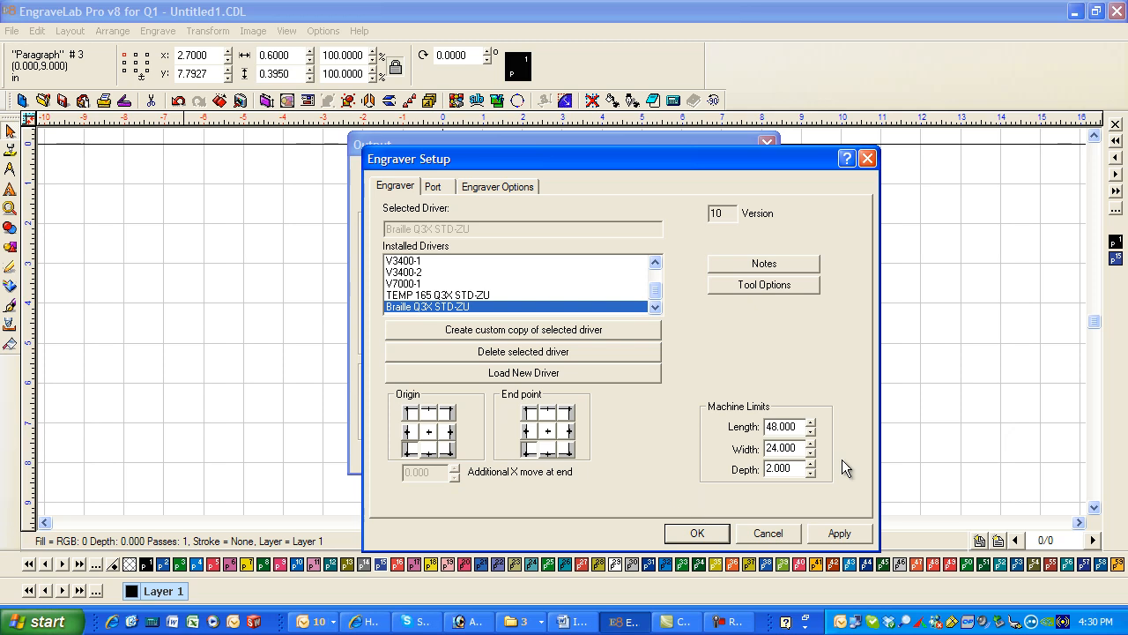
Assign the Braille drill to Braille Q3X STD-ZU, confirm setup, and close Output
{"action": "left_click", "coordinate": [763, 284]}
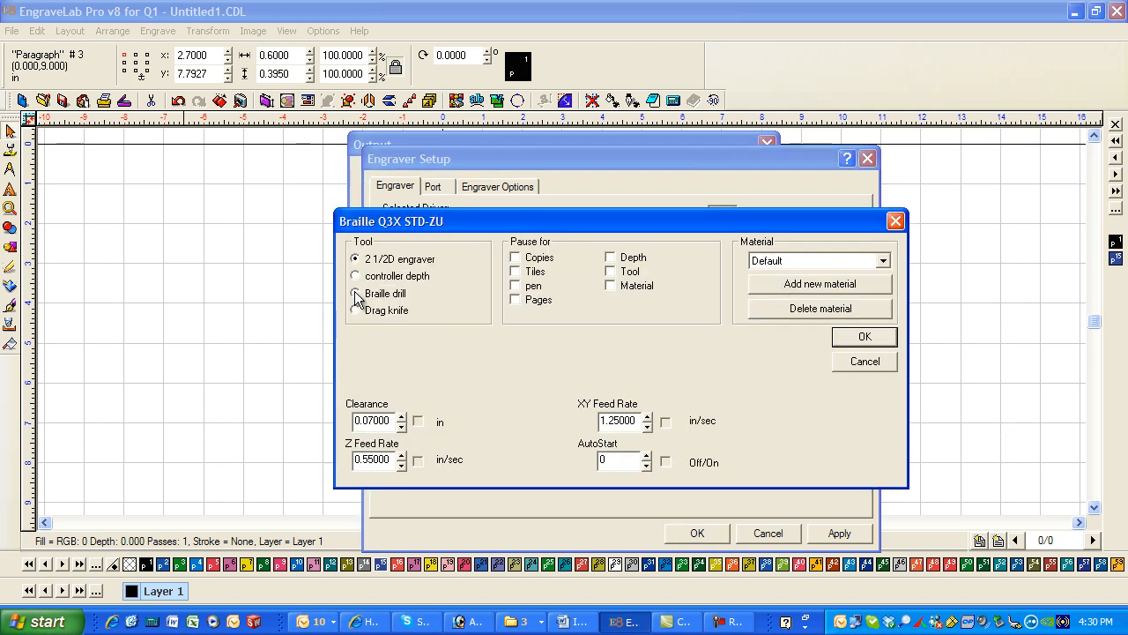
{"action": "left_click", "coordinate": [356, 292]}
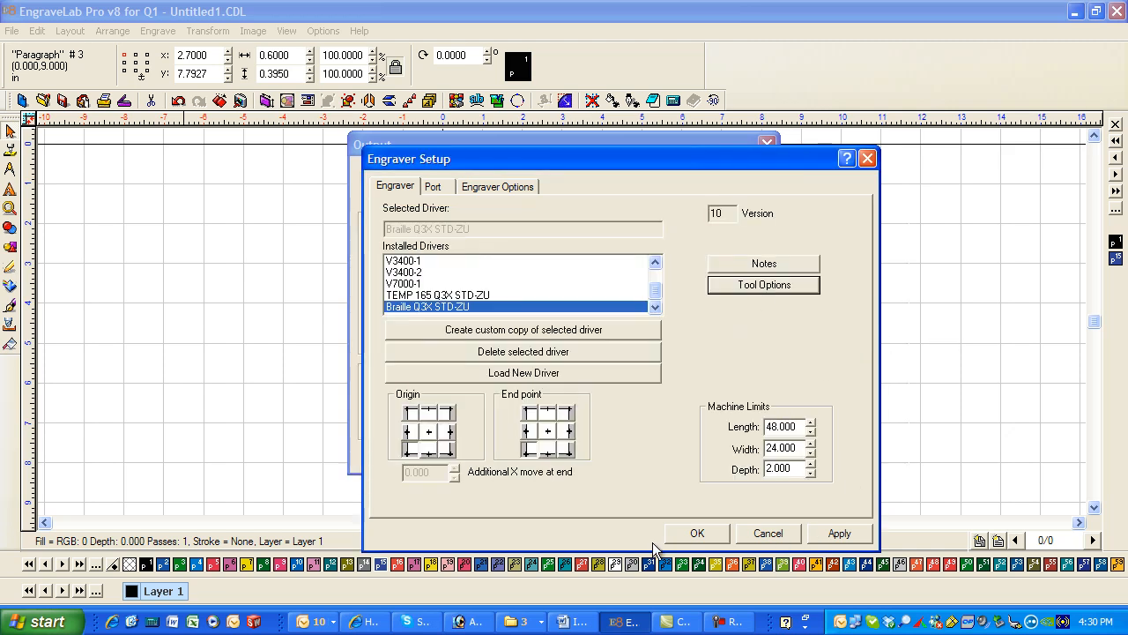
{"action": "left_click", "coordinate": [696, 532]}
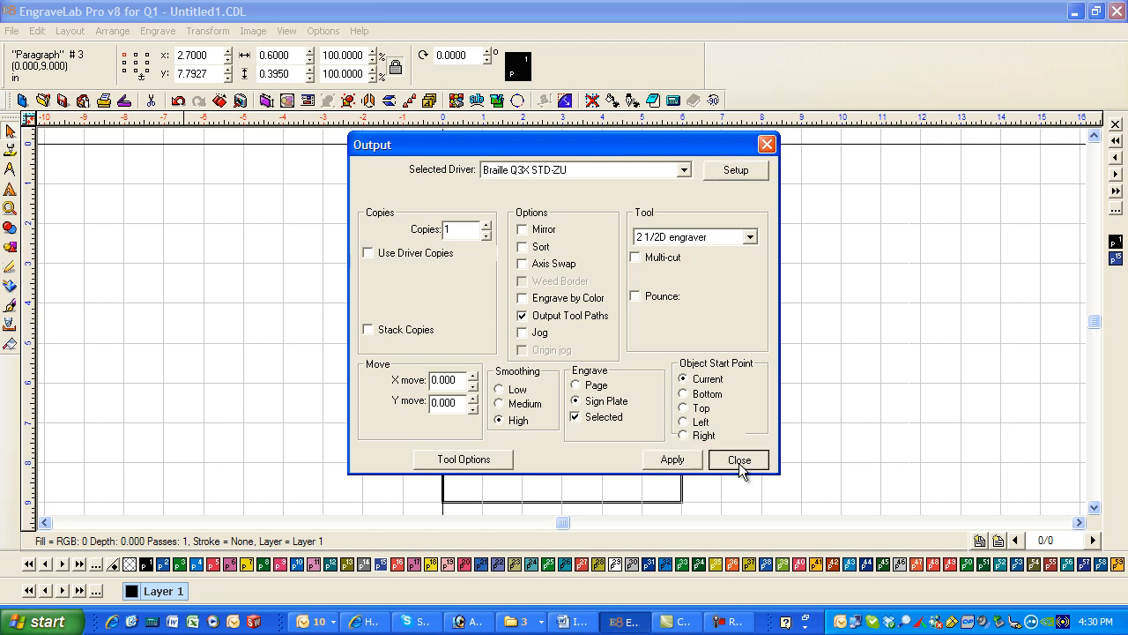
{"action": "left_click", "coordinate": [739, 460]}
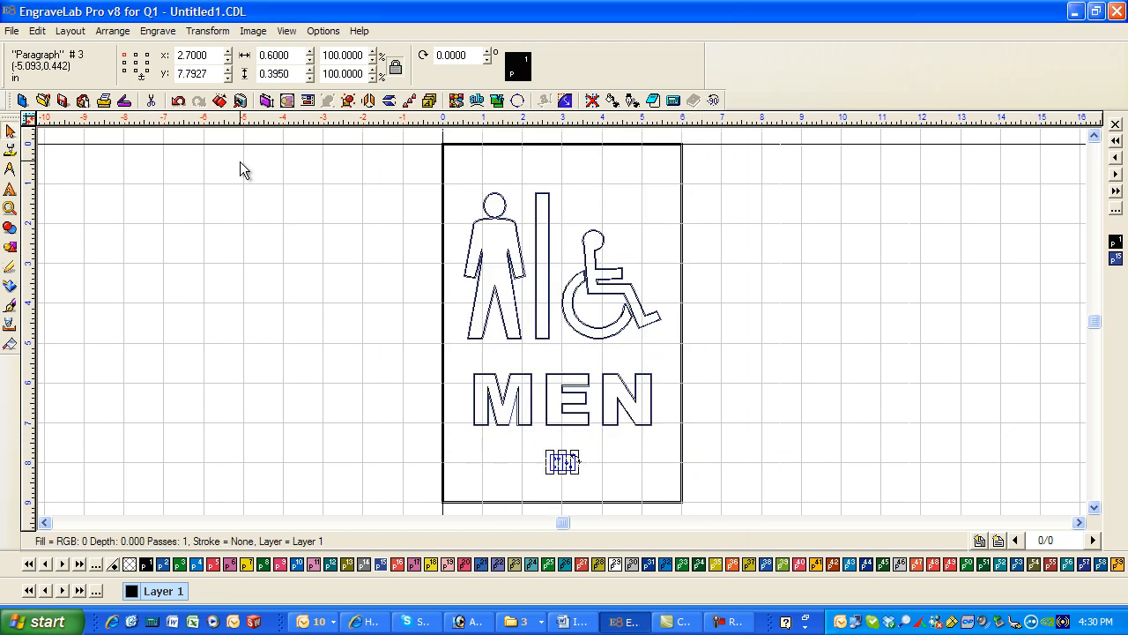
Open Engrave > Output preview and pick Braille Q3X STD-ZU from the Device list
{"action": "left_click", "coordinate": [157, 30]}
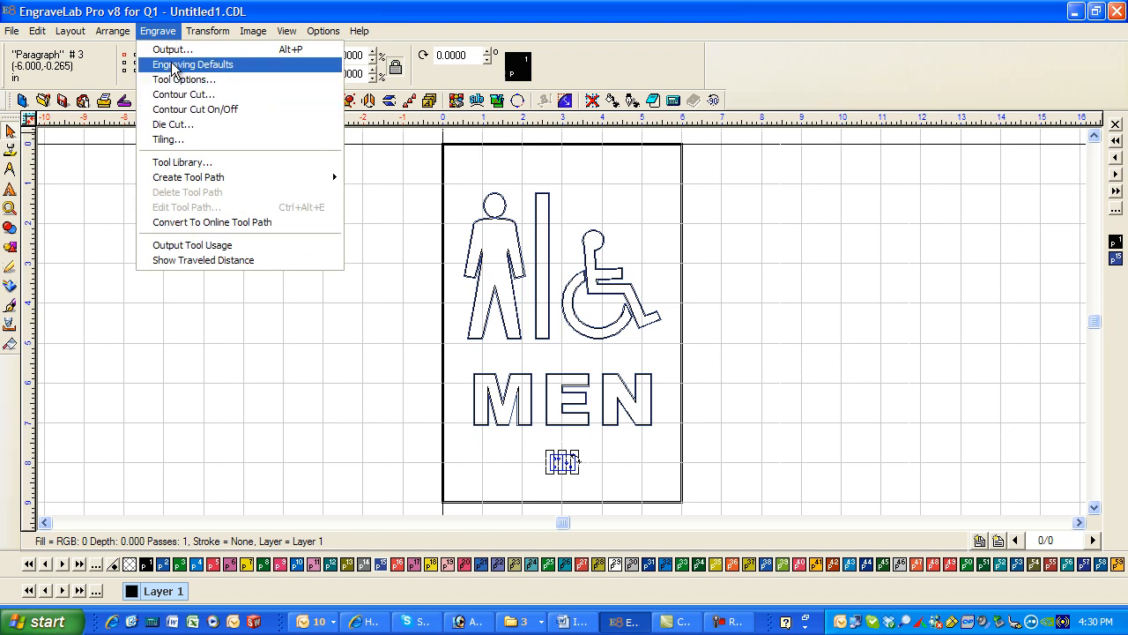
{"action": "left_click", "coordinate": [193, 64]}
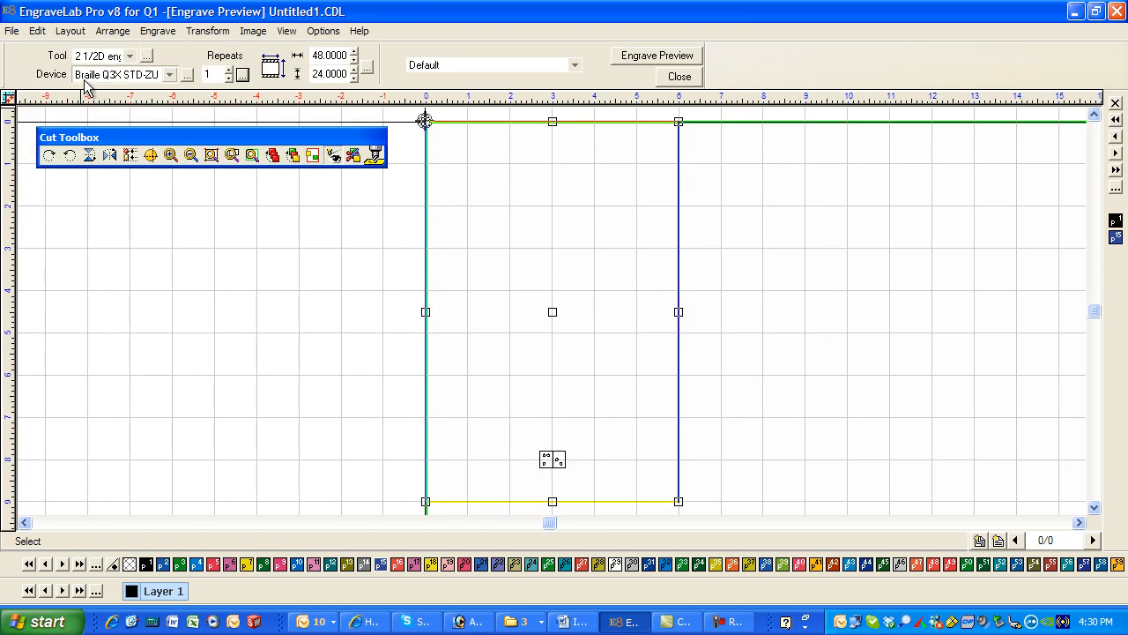
{"action": "left_click", "coordinate": [176, 74]}
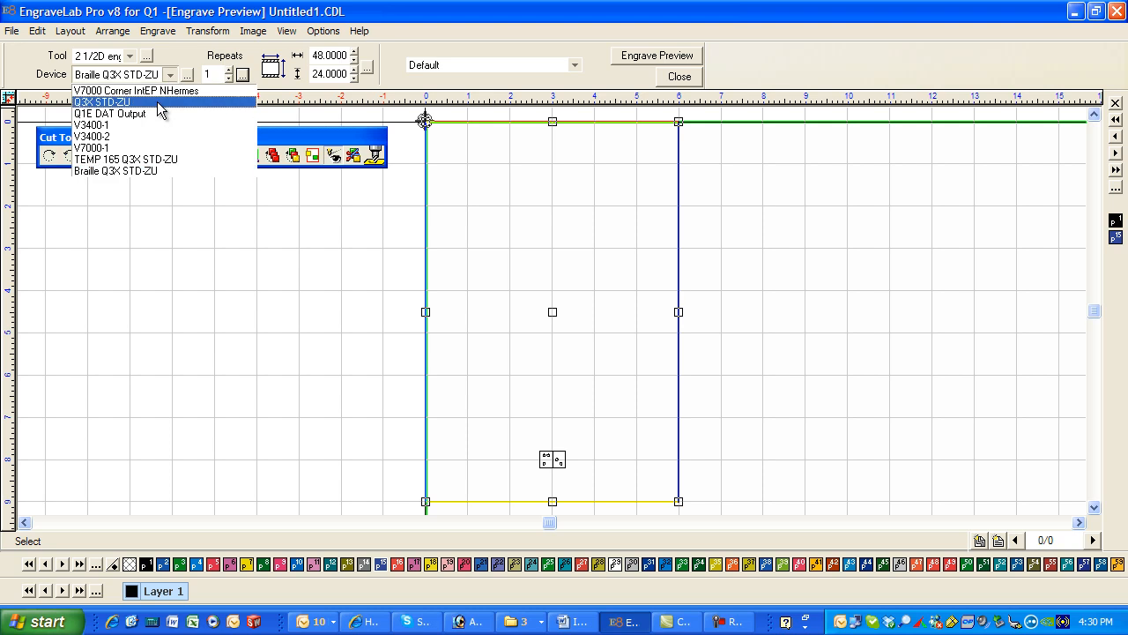
{"action": "mouse_move", "coordinate": [103, 122]}
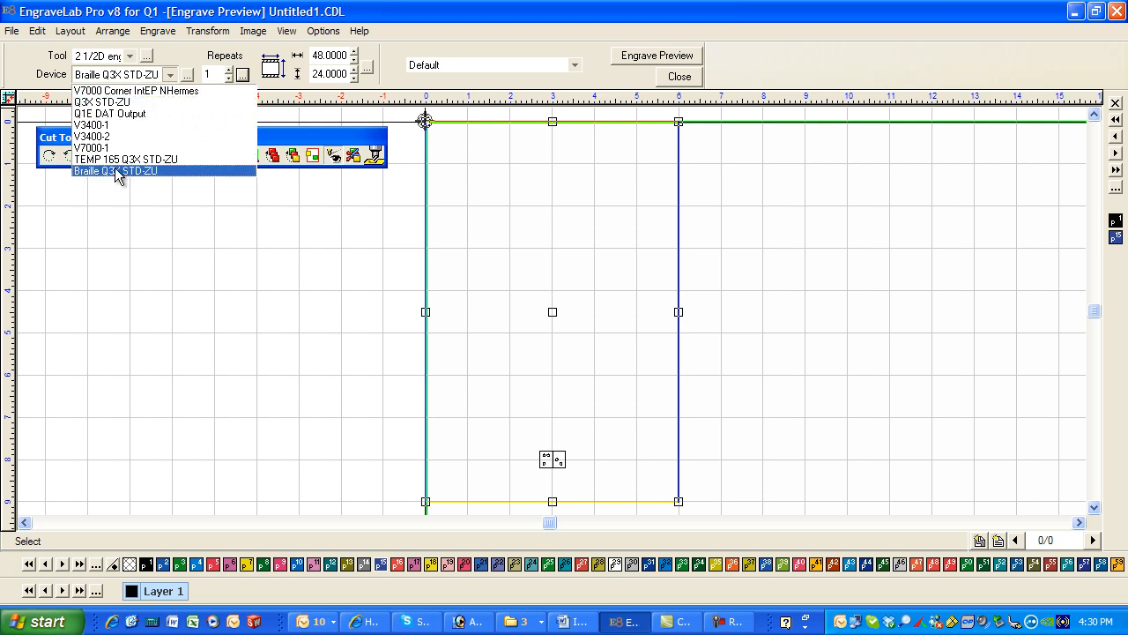
{"action": "left_click", "coordinate": [122, 173]}
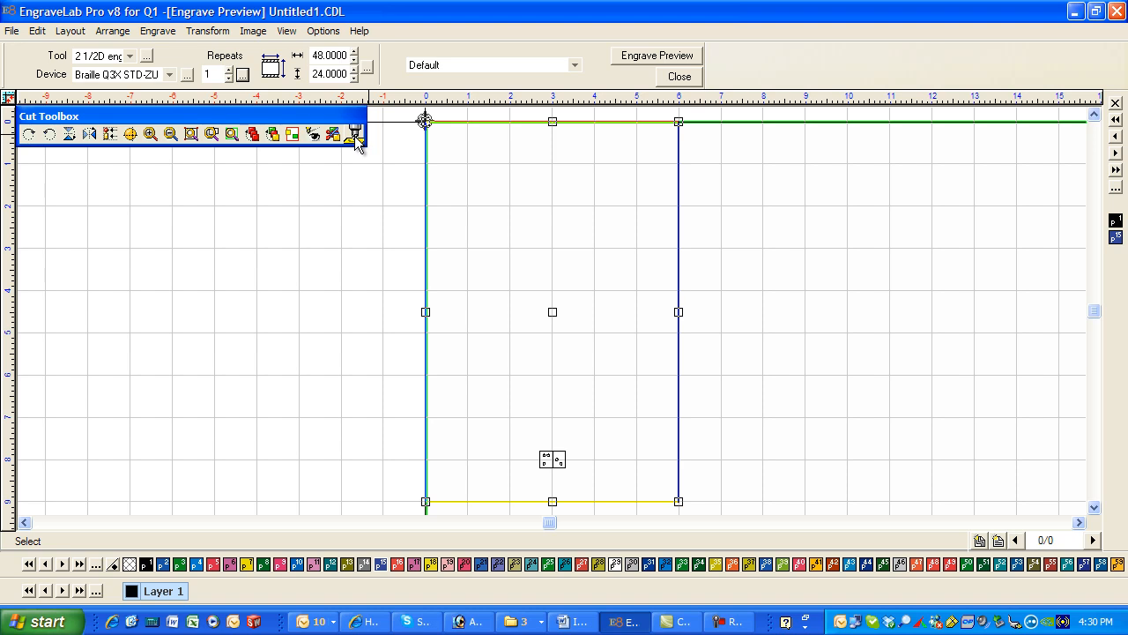
{"action": "mouse_move", "coordinate": [357, 134]}
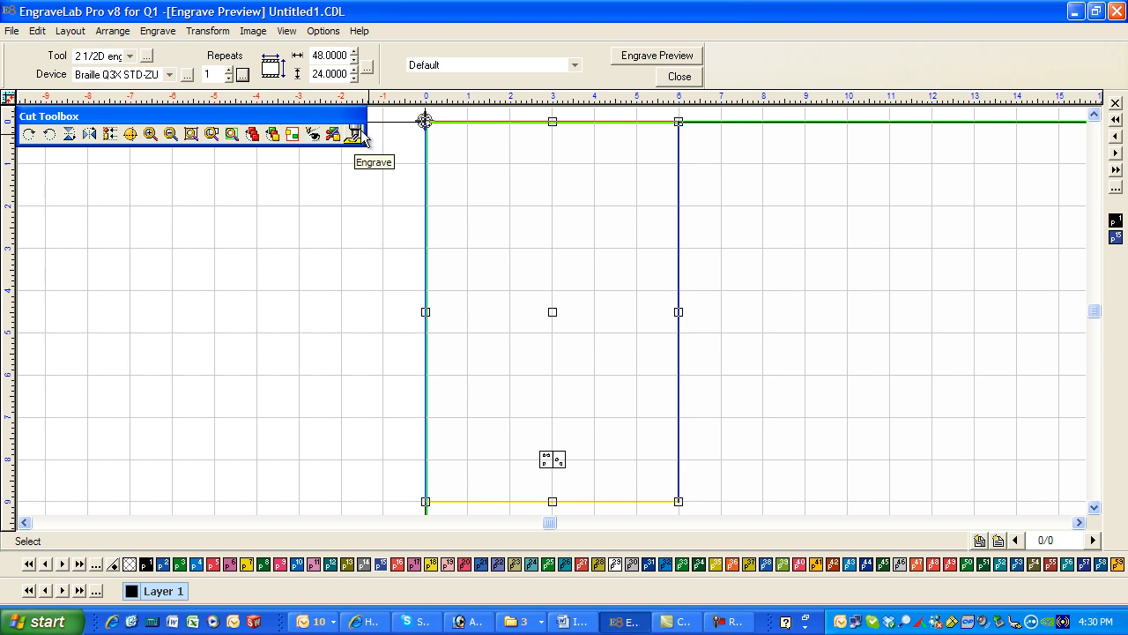